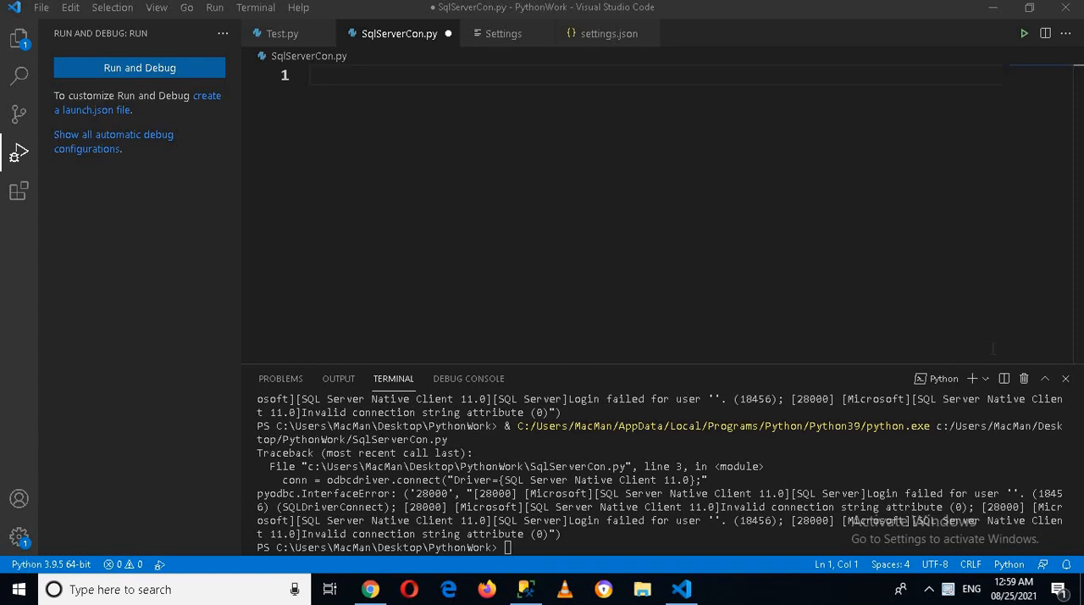
{"action": "mouse_move", "coordinate": [647, 574]}
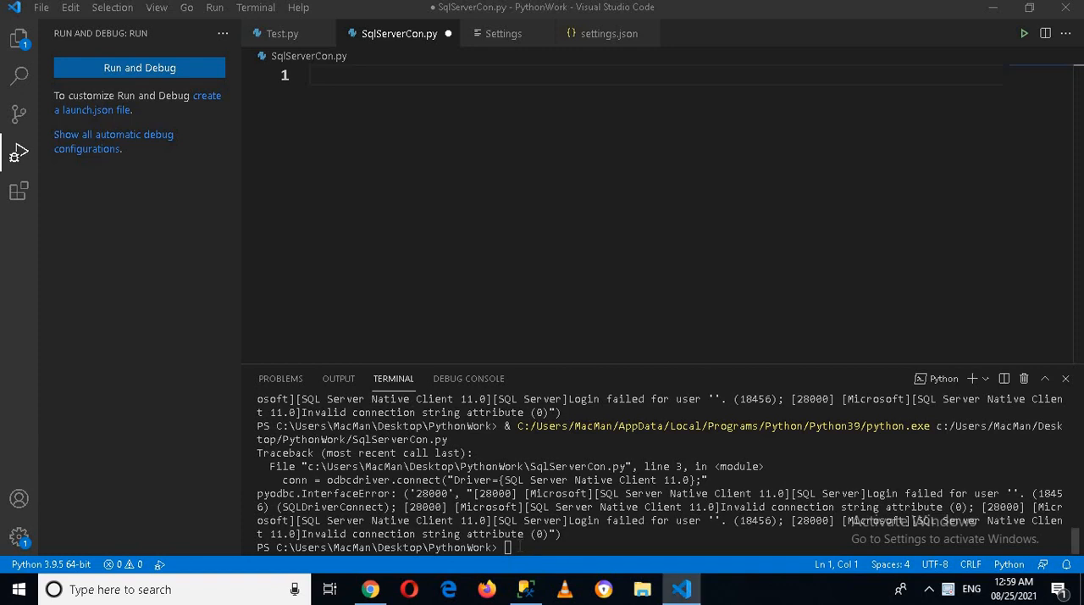
Step: Run pip install pyodbc in the terminal (already satisfied) and begin the import line
{"action": "type", "text": "PIP"}
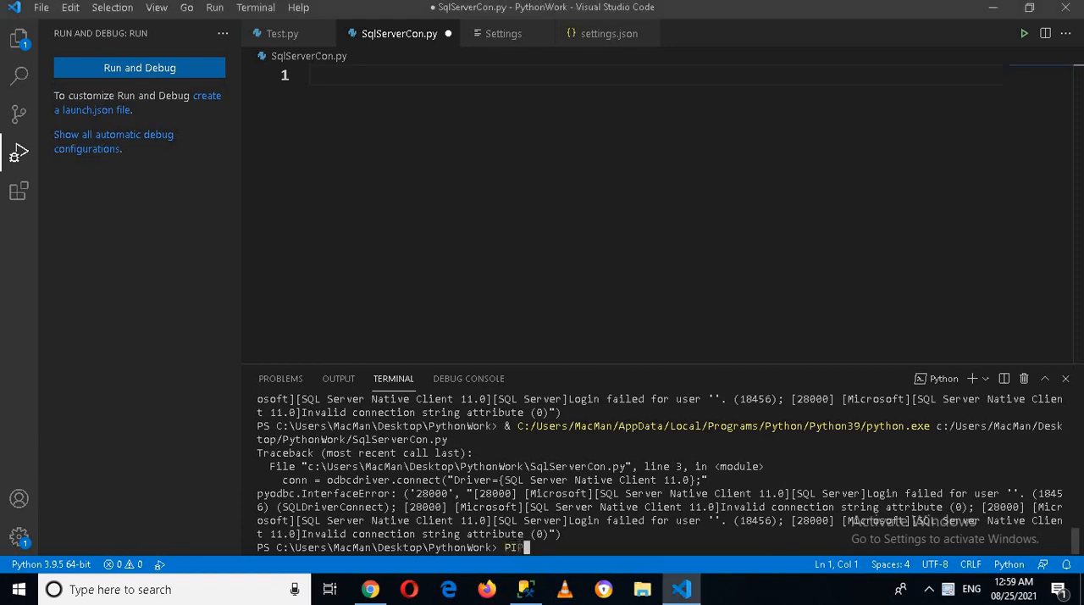
{"action": "type", "text": "pip instal"}
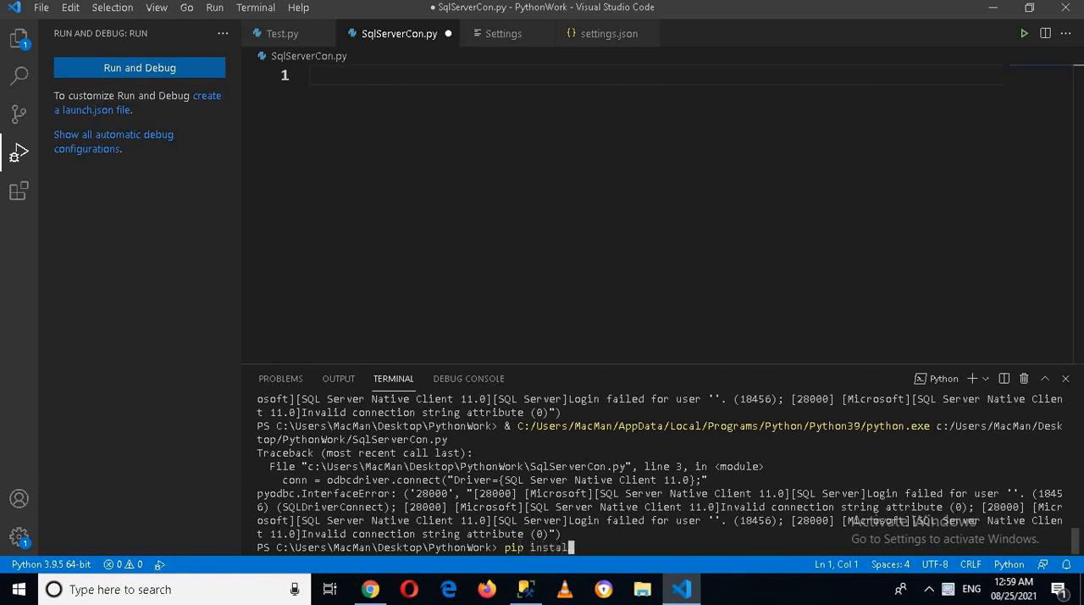
{"action": "type", "text": "pyo"}
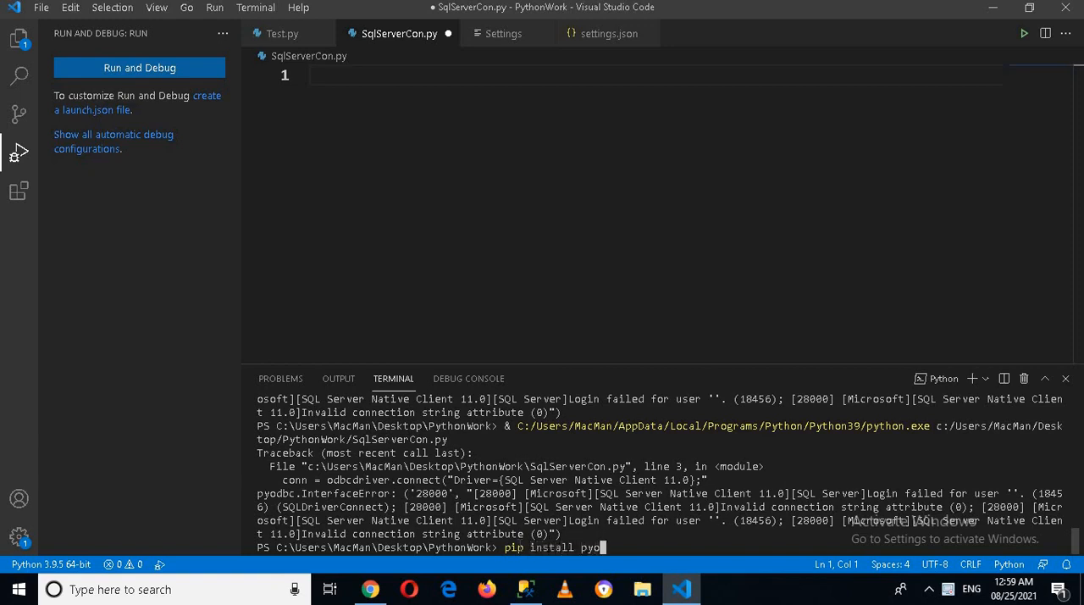
{"action": "type", "text": "dbc"}
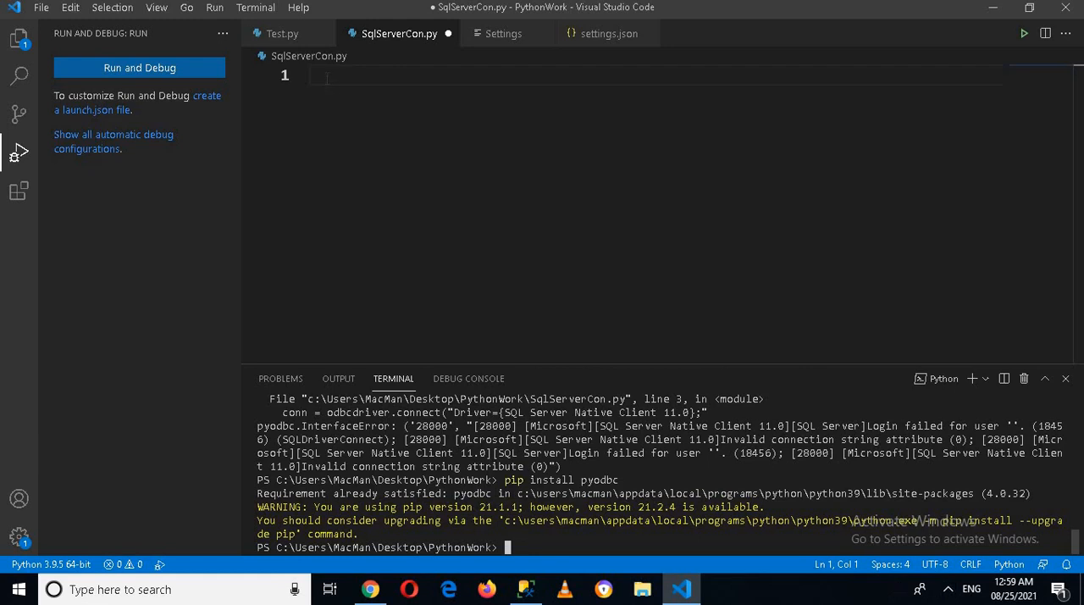
{"action": "type", "text": "import py"}
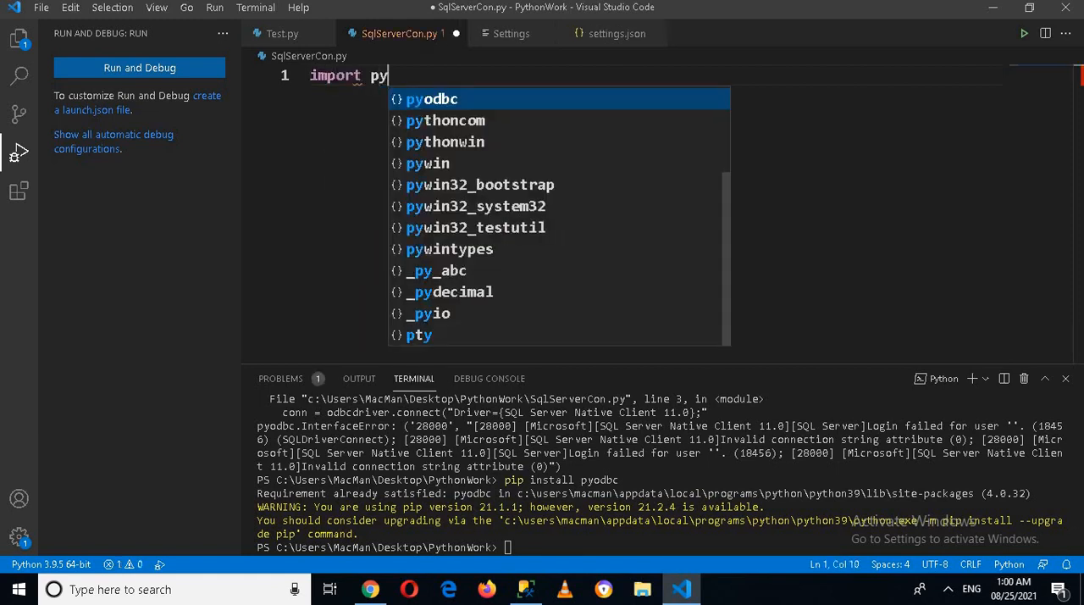
Step: Write 'import pyodbc as odbccon' and 'conn = odbccon.connect()' with empty arguments
{"action": "key", "text": "Tab"}
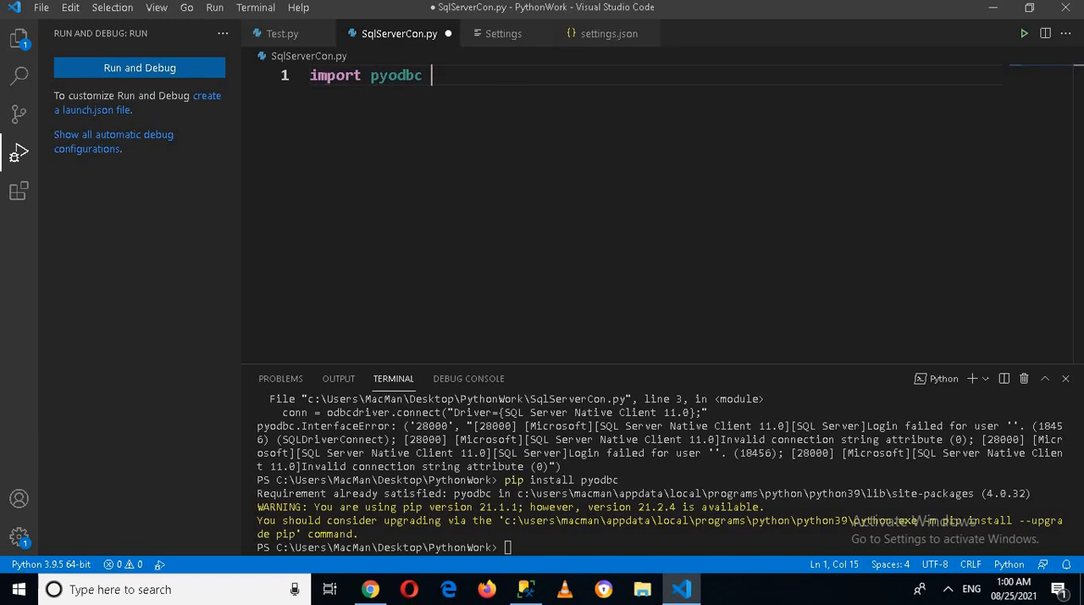
{"action": "type", "text": "as odbcco"}
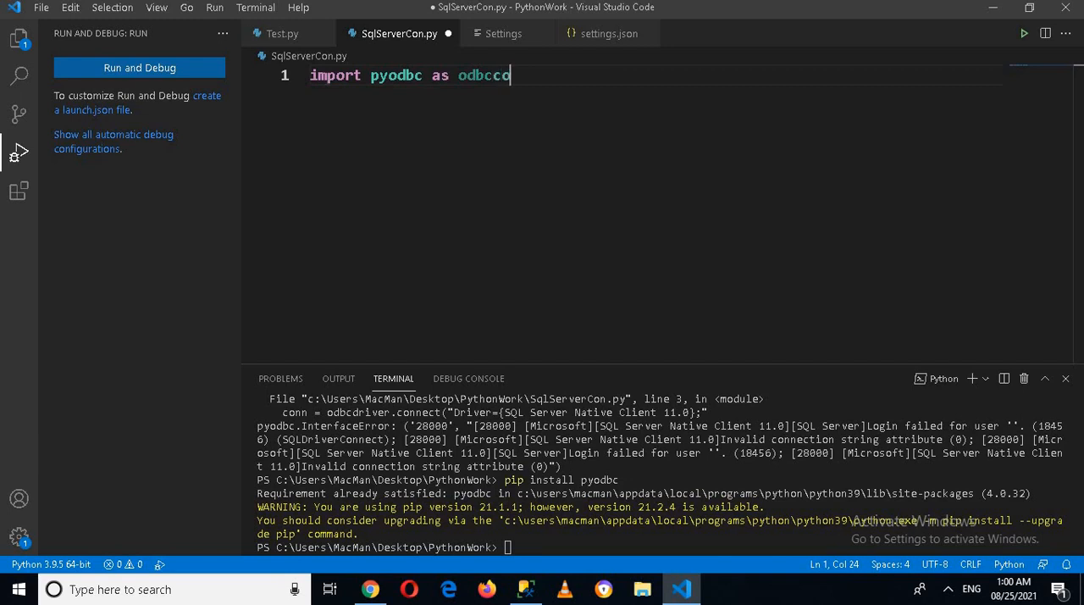
{"action": "key", "text": "enter"}
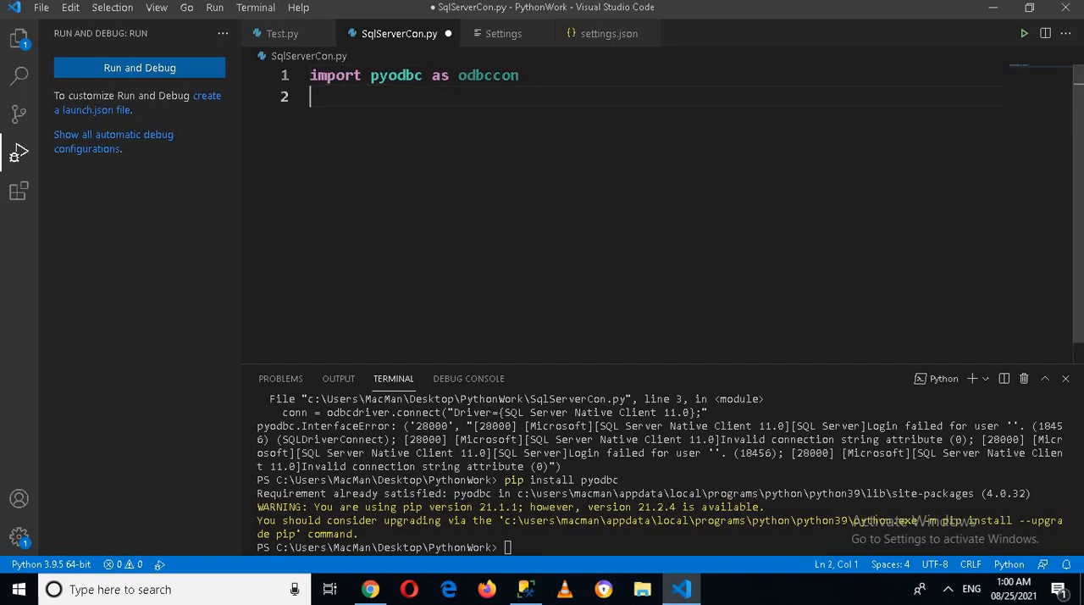
{"action": "type", "text": "conn"}
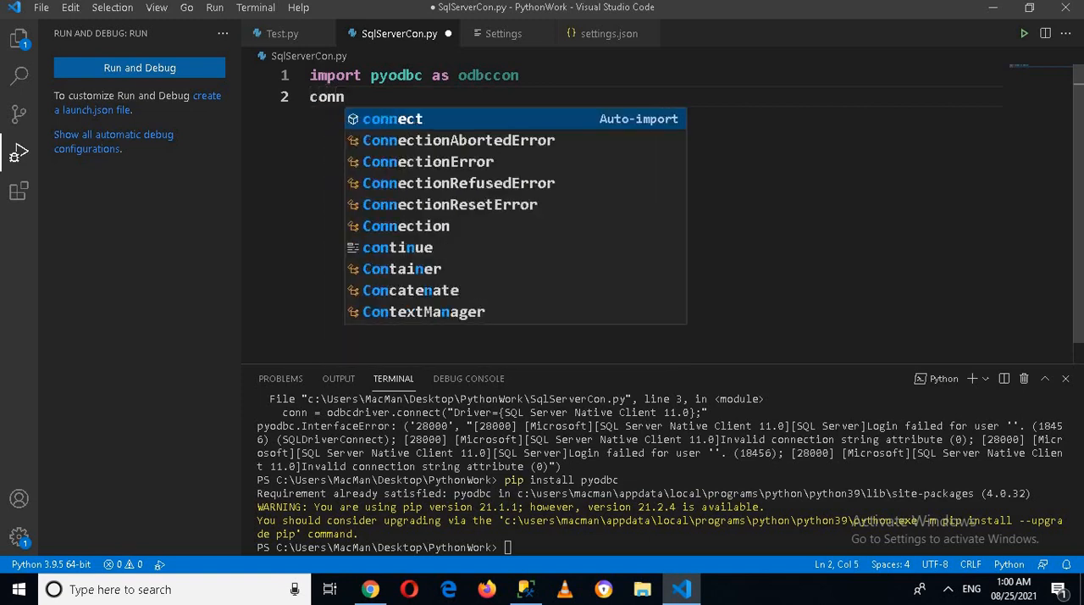
{"action": "type", "text": "="}
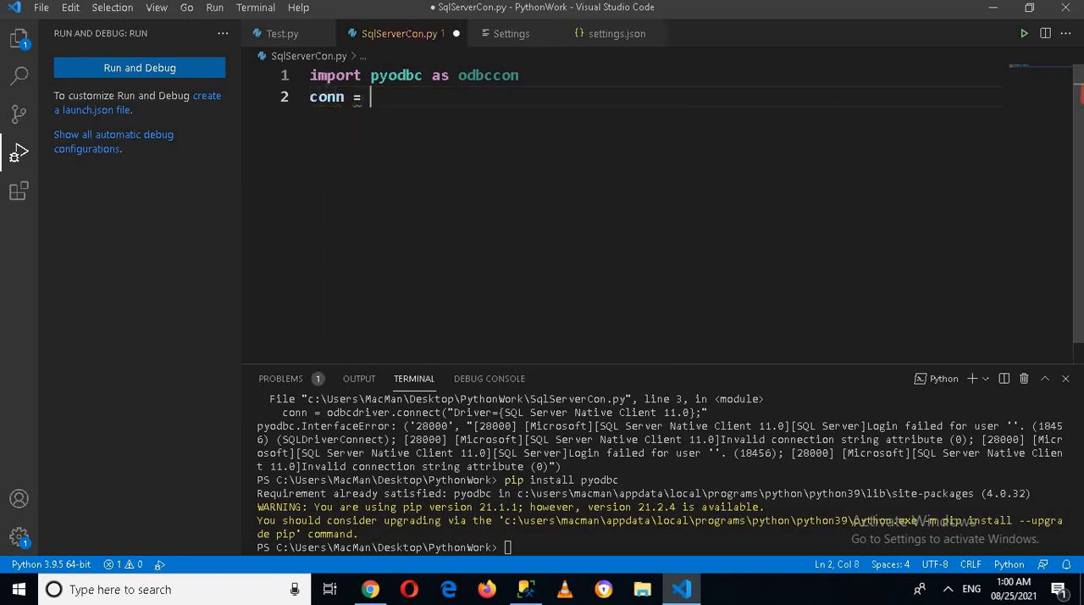
{"action": "type", "text": "odbccon.connect"}
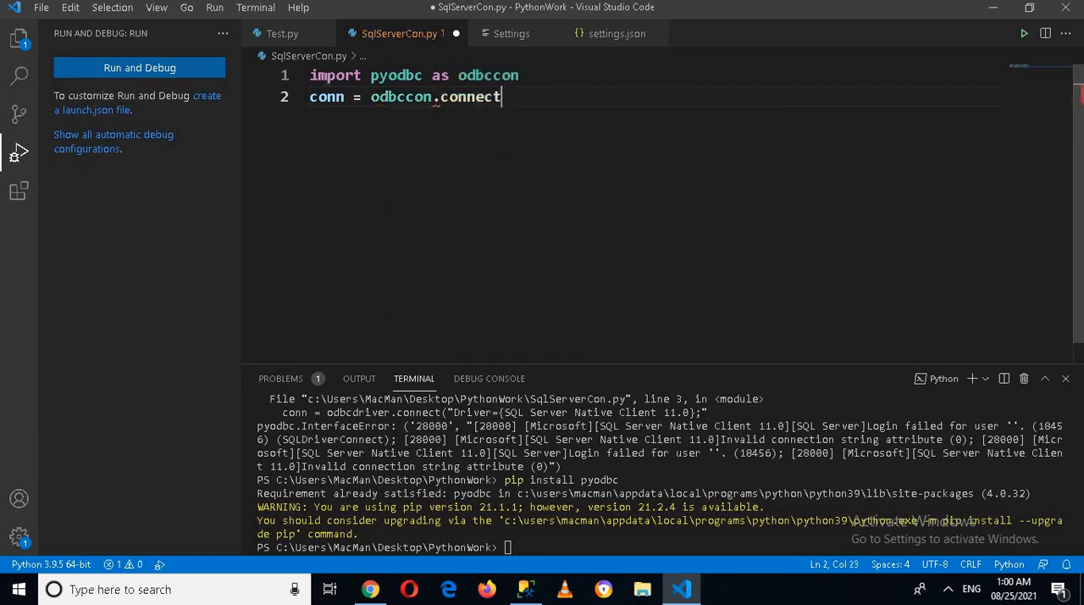
{"action": "type", "text": "()"}
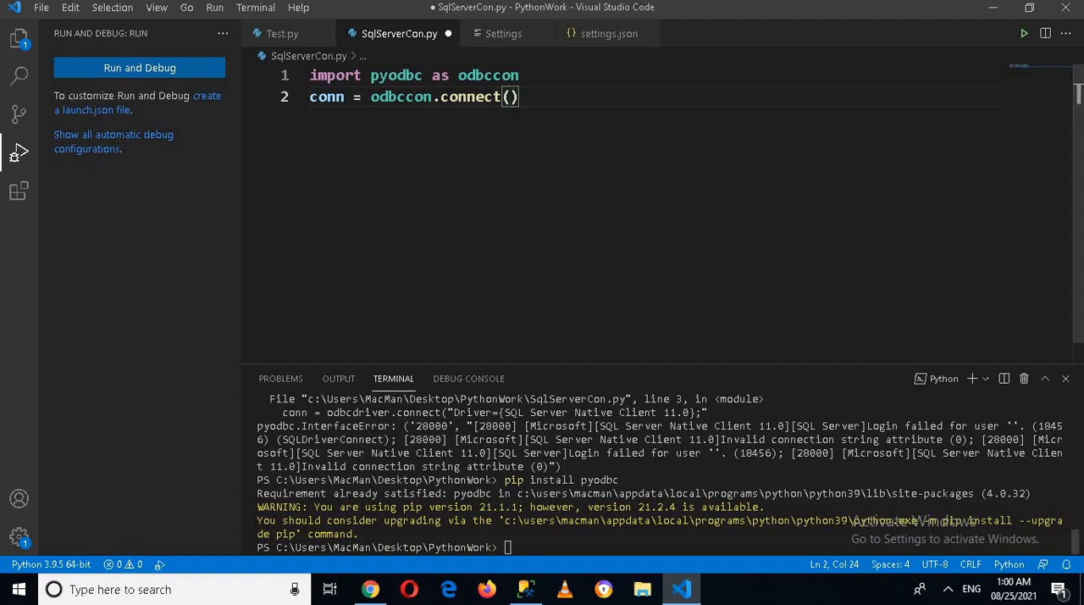
{"action": "mouse_move", "coordinate": [370, 589]}
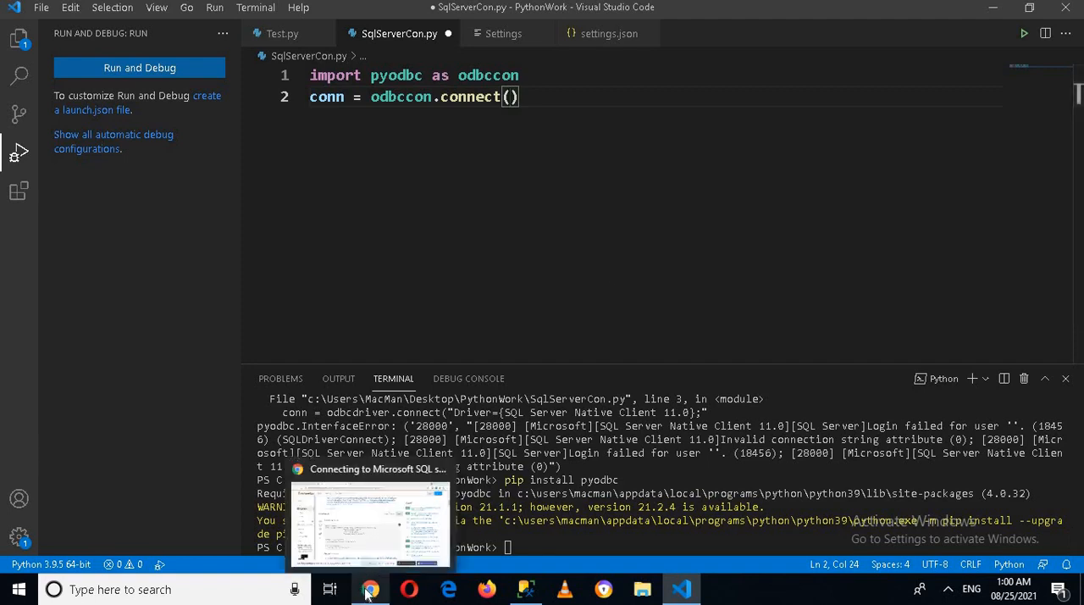
Step: Copy the Driver/Server/Database/Trusted_Connection string from the Stack Overflow pyodbc.connect example
{"action": "left_click", "coordinate": [369, 589]}
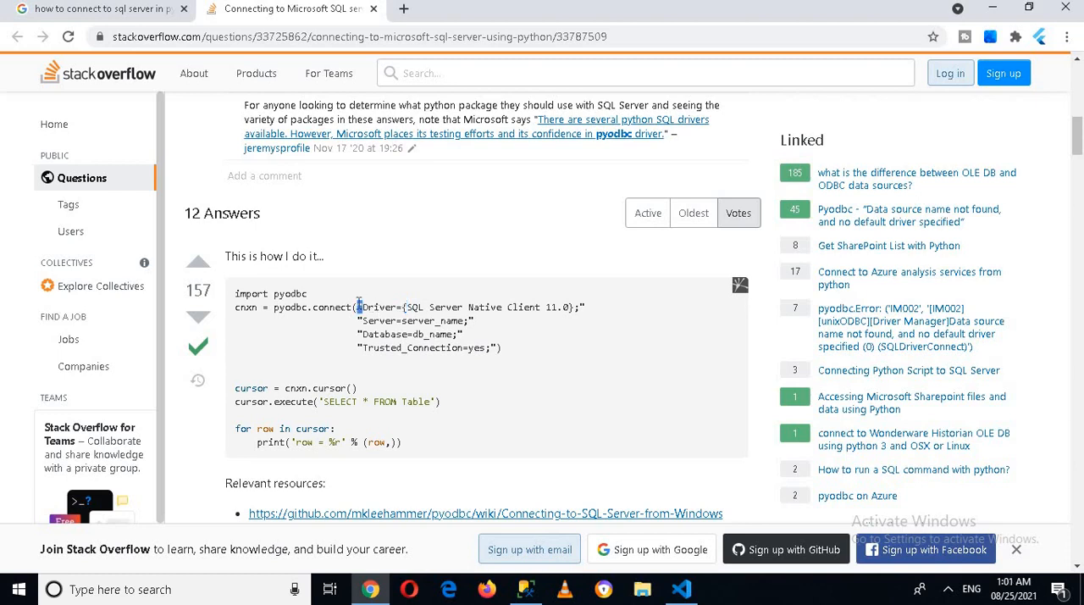
{"action": "left_click_drag", "start_coordinate": [360, 306], "coordinate": [501, 347]}
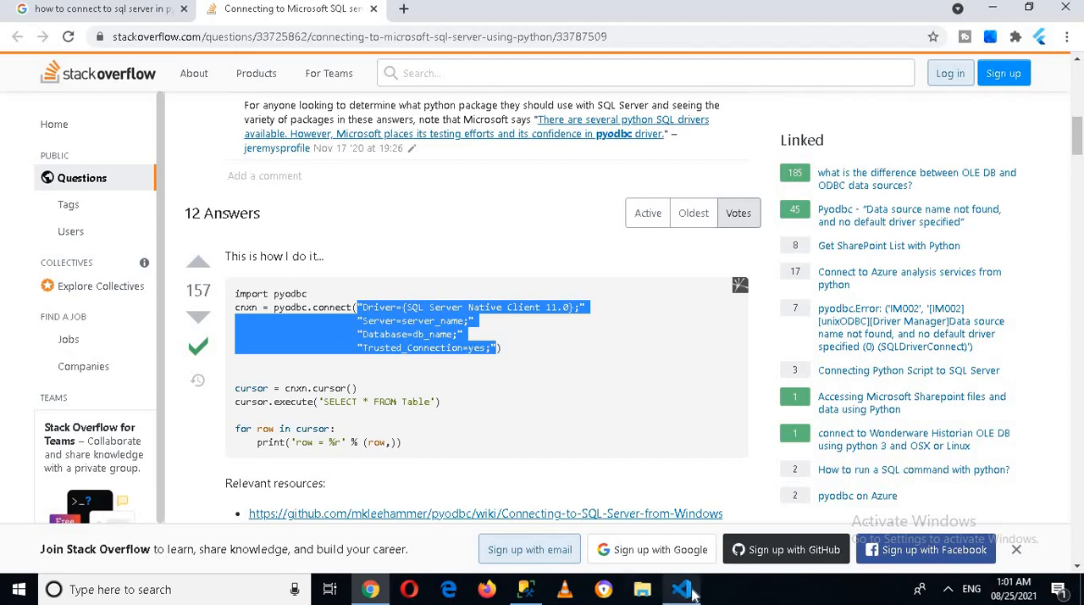
{"action": "left_click", "coordinate": [681, 590]}
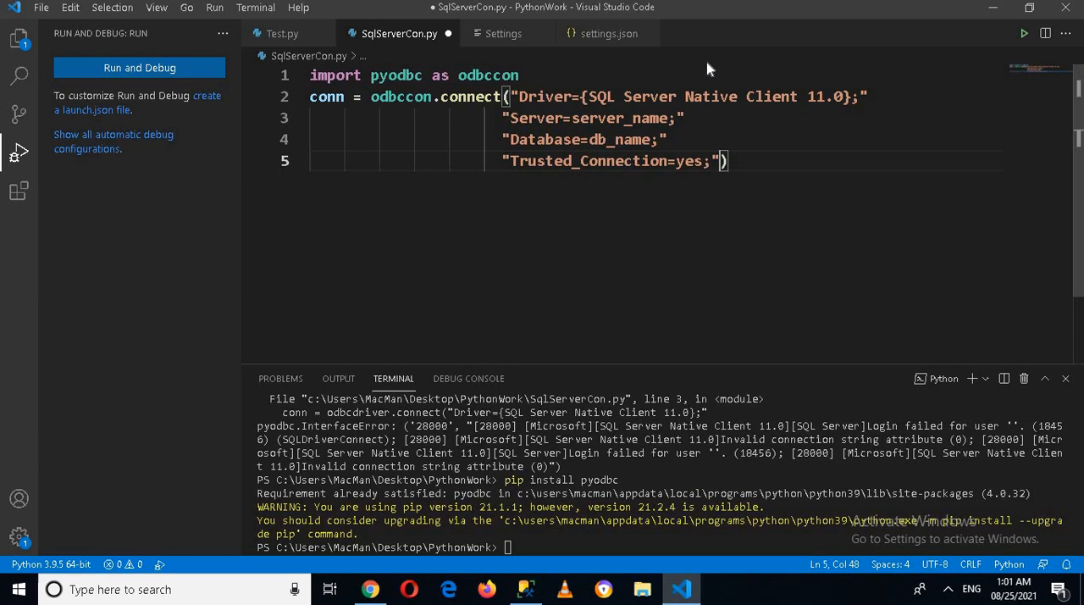
{"action": "mouse_move", "coordinate": [614, 277]}
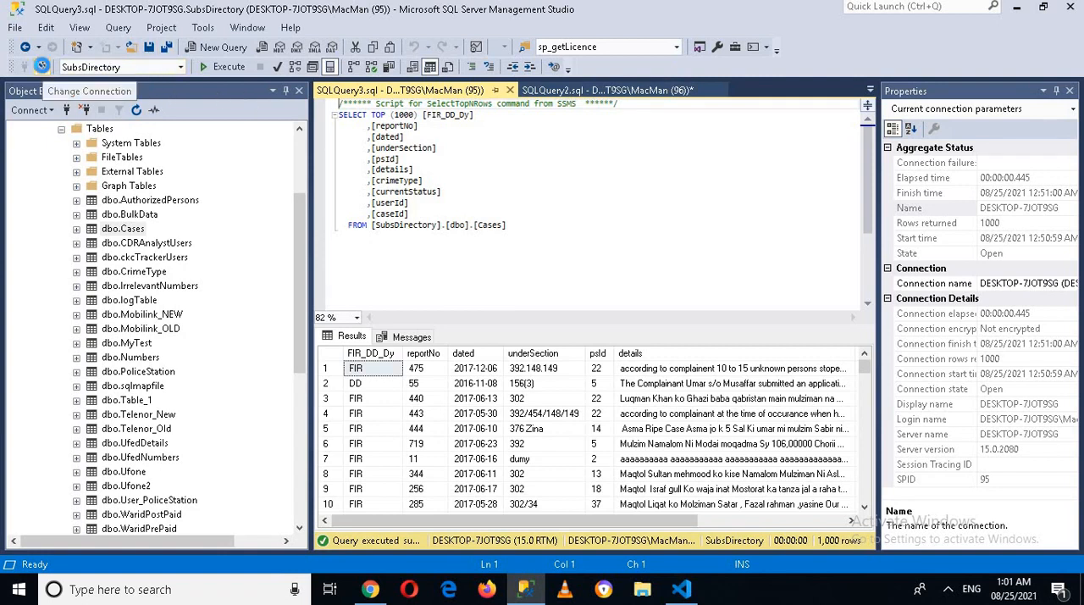
Step: Bring up SSMS's Connect to Database Engine dialog and paste into the Server name field
{"action": "left_click", "coordinate": [88, 92]}
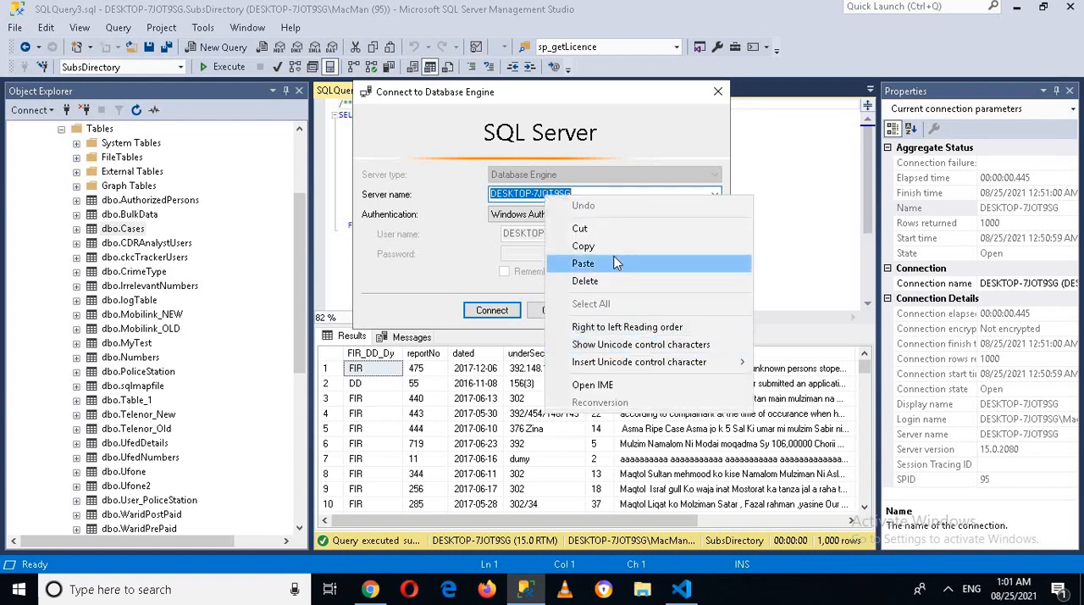
{"action": "left_click", "coordinate": [582, 264]}
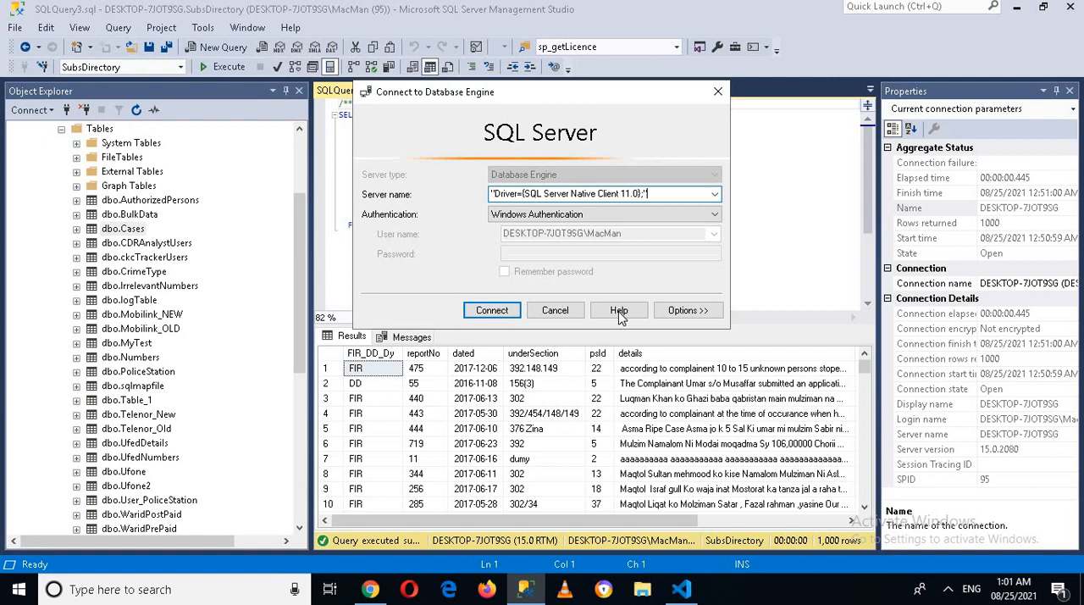
{"action": "mouse_move", "coordinate": [647, 266]}
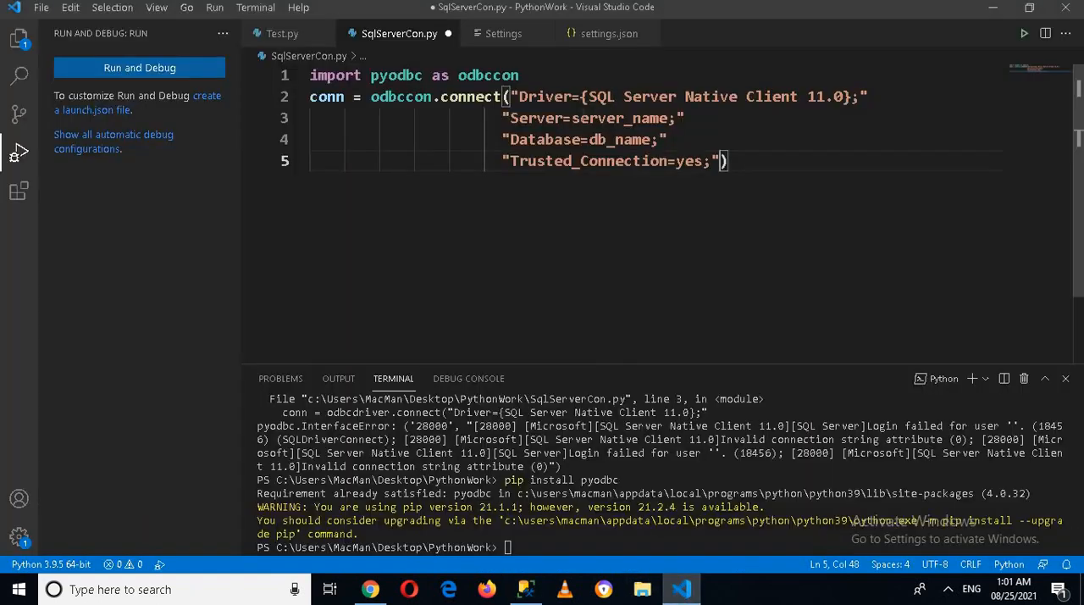
Step: Replace the server_name placeholder with DESKTOP-7JOT9SG
{"action": "double_click", "coordinate": [586, 119]}
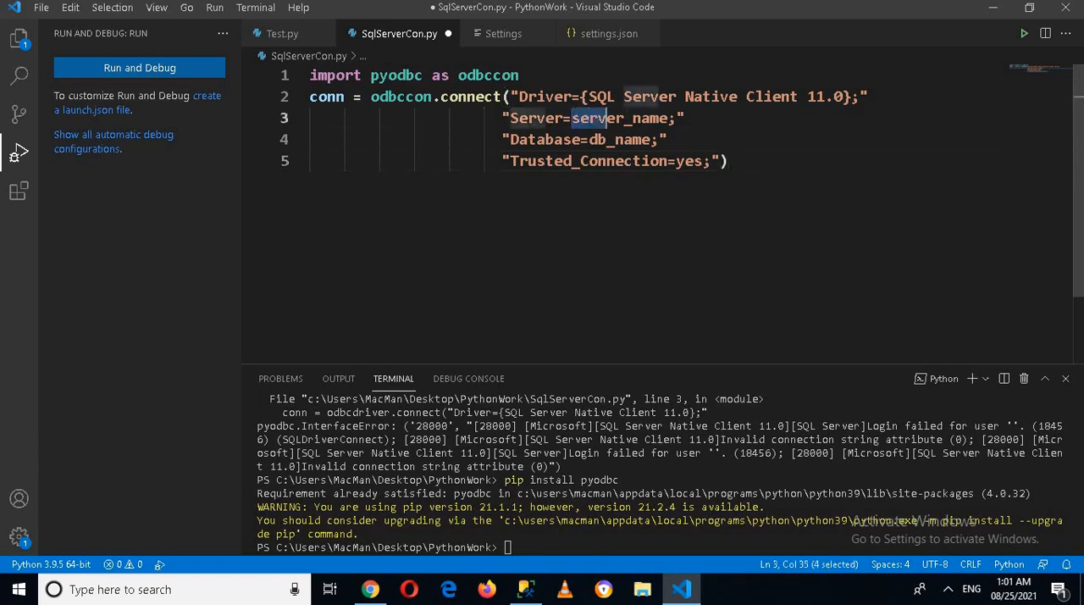
{"action": "double_click", "coordinate": [618, 118]}
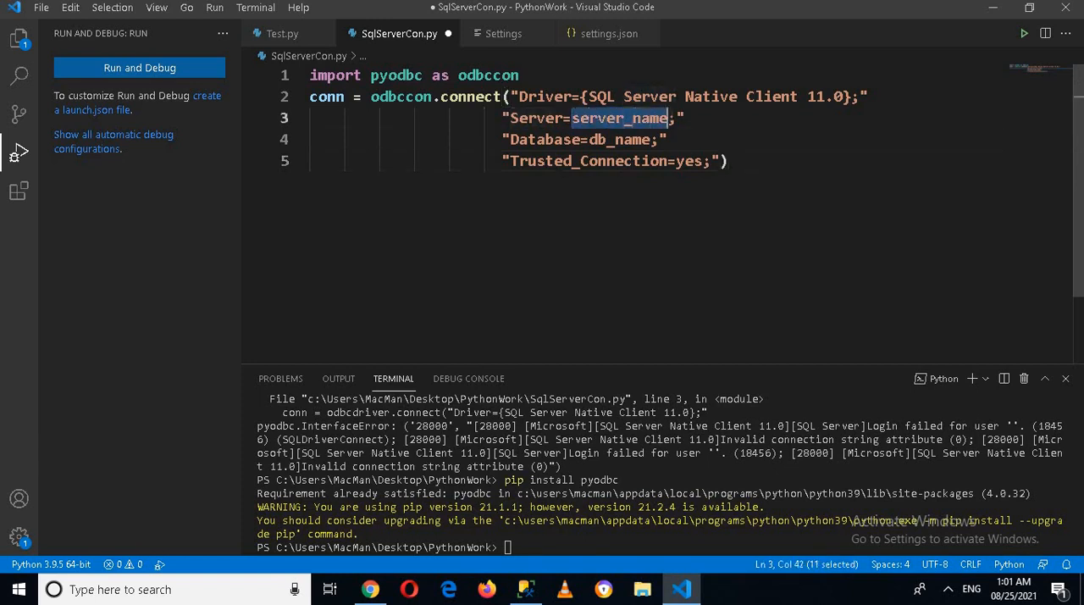
{"action": "type", "text": "DESKTOP-7JOT9SG"}
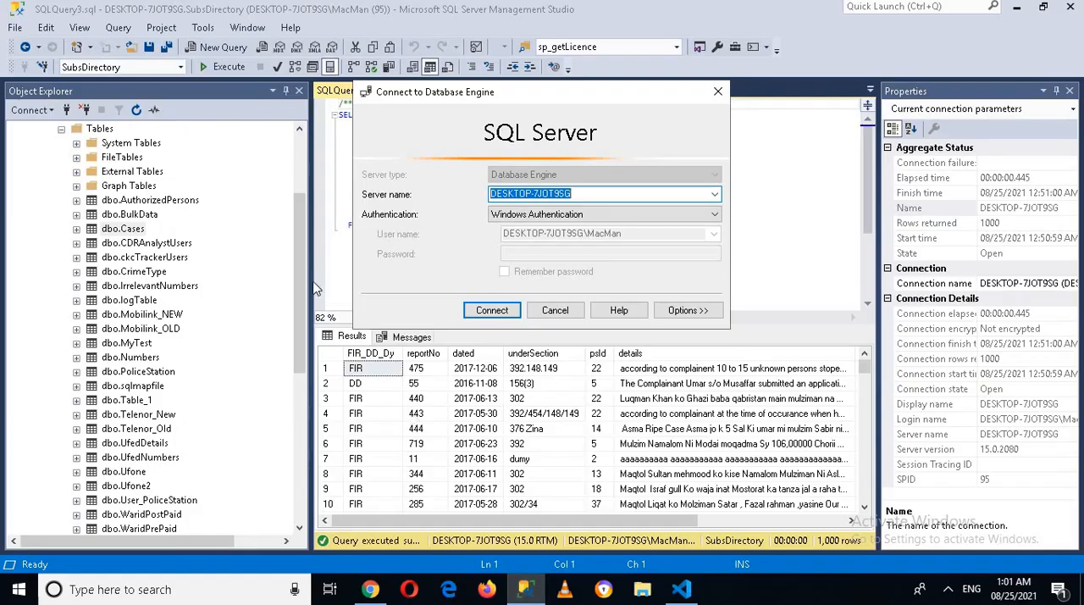
Step: Connect to the local instance in SSMS and locate the SubsDirectory database and dbo.Cases table
{"action": "left_click", "coordinate": [491, 308]}
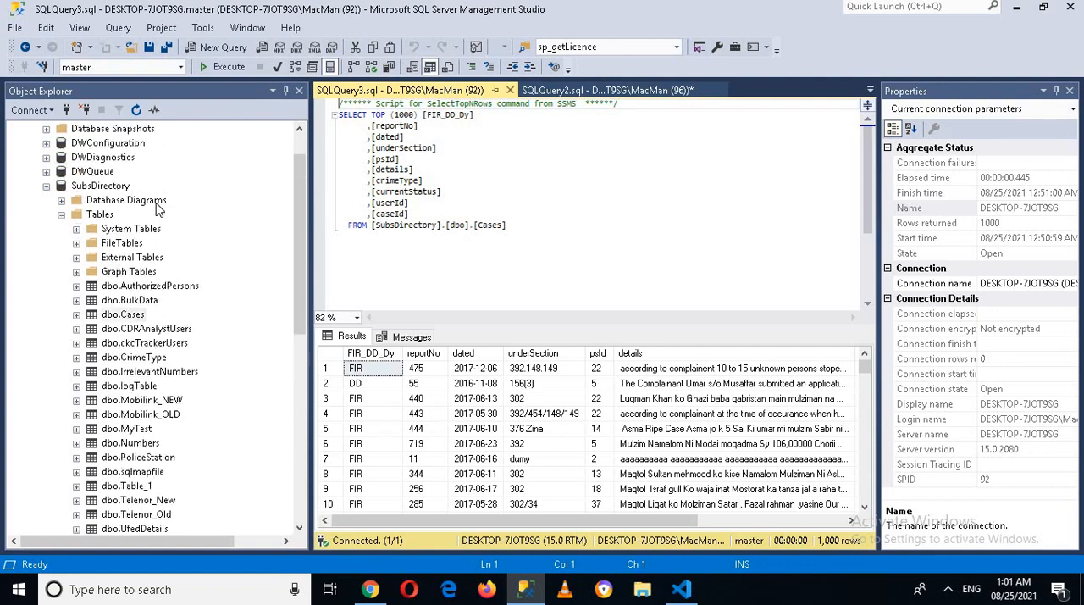
{"action": "left_click", "coordinate": [101, 184]}
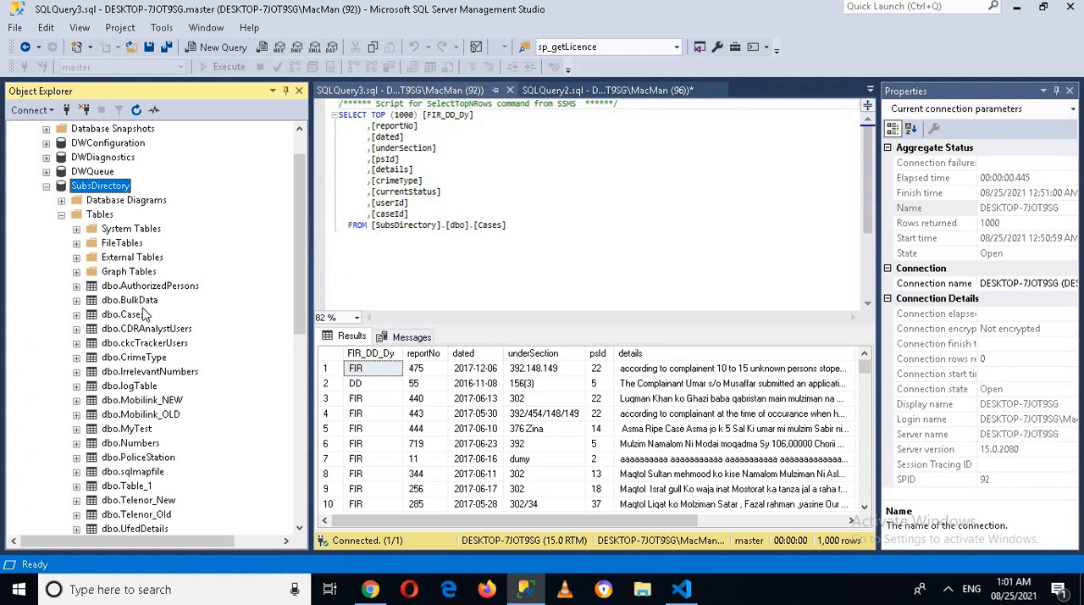
{"action": "left_click", "coordinate": [122, 315]}
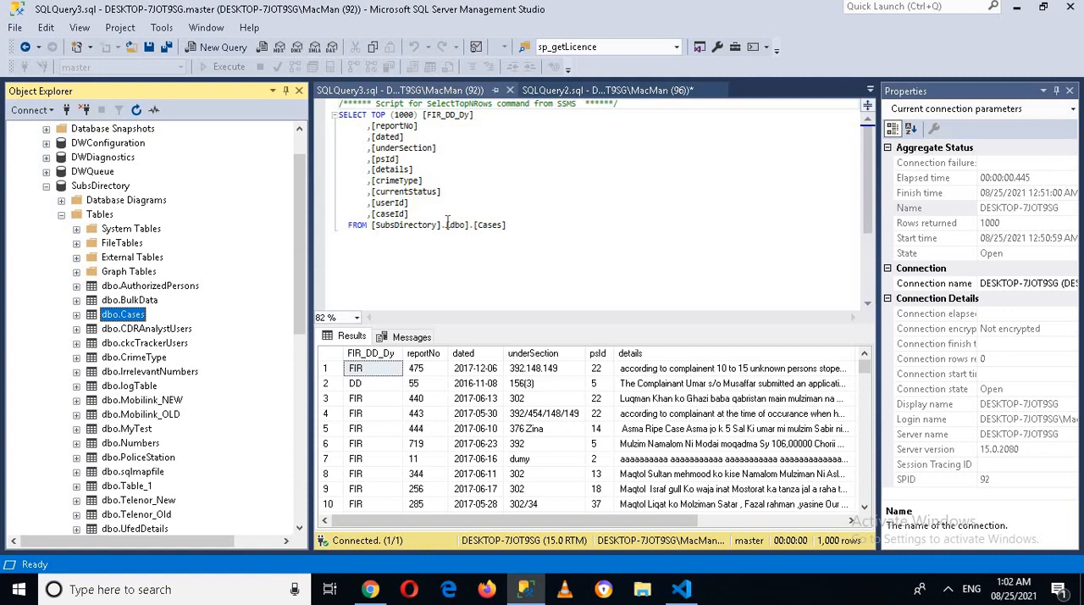
{"action": "double_click", "coordinate": [408, 224]}
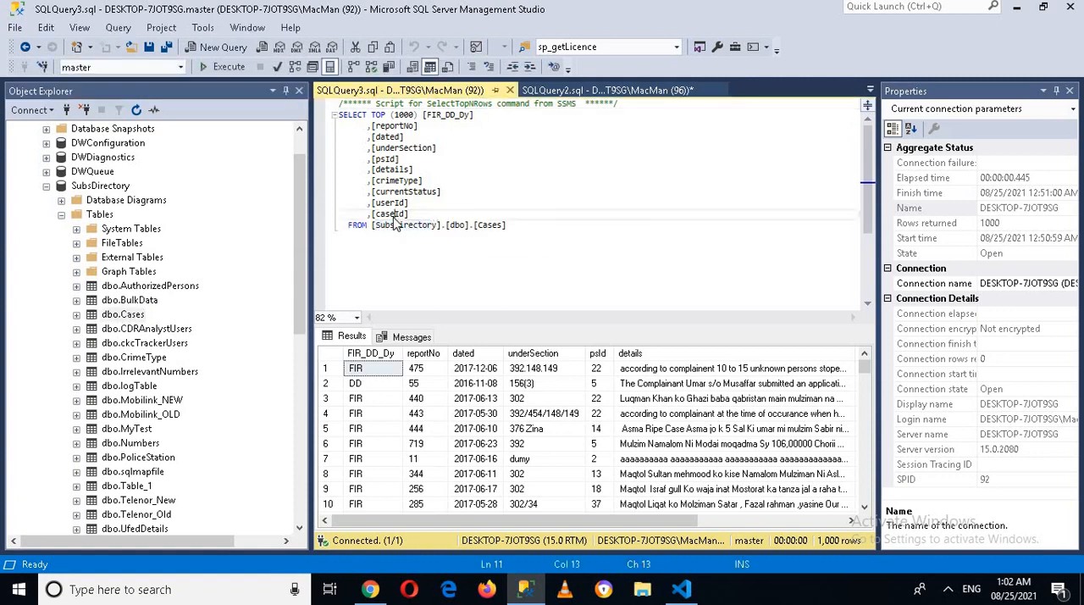
{"action": "double_click", "coordinate": [403, 223]}
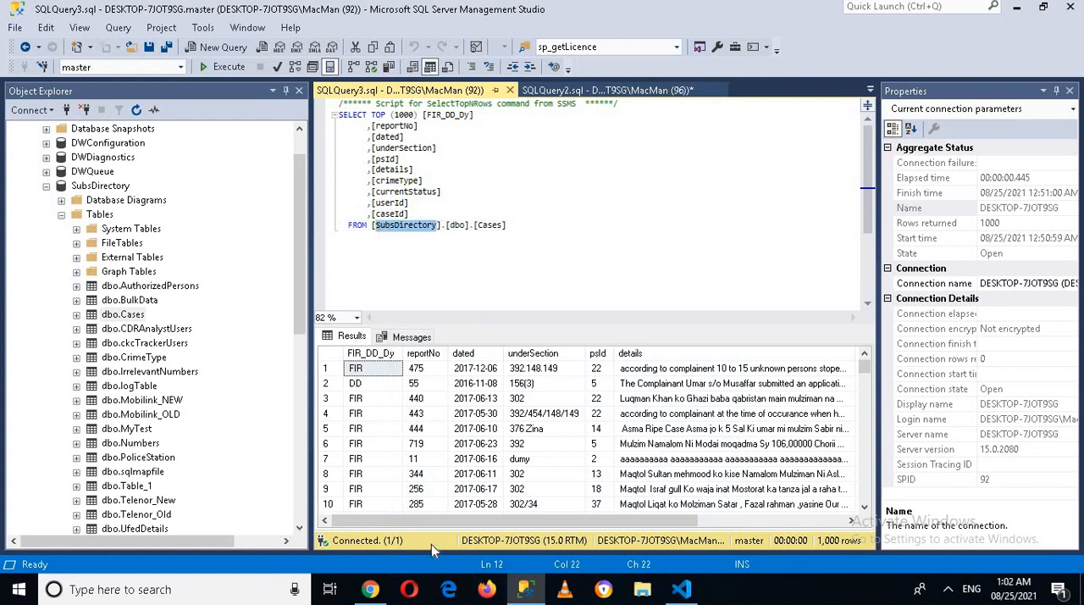
{"action": "left_click", "coordinate": [680, 590]}
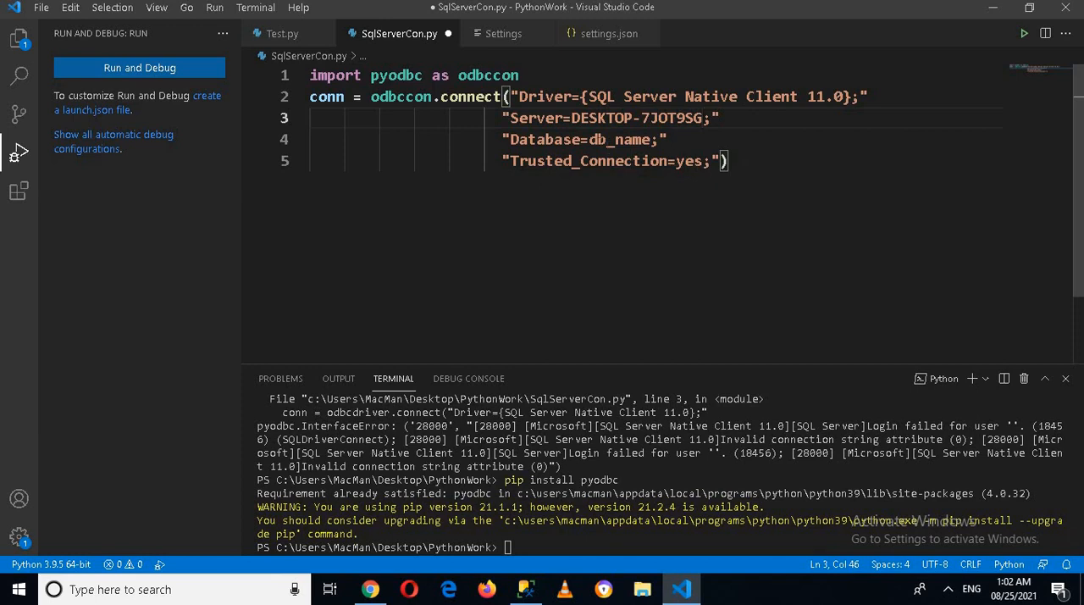
Step: Replace the db_name placeholder with SubsDirectory and begin the cursor line
{"action": "double_click", "coordinate": [616, 139]}
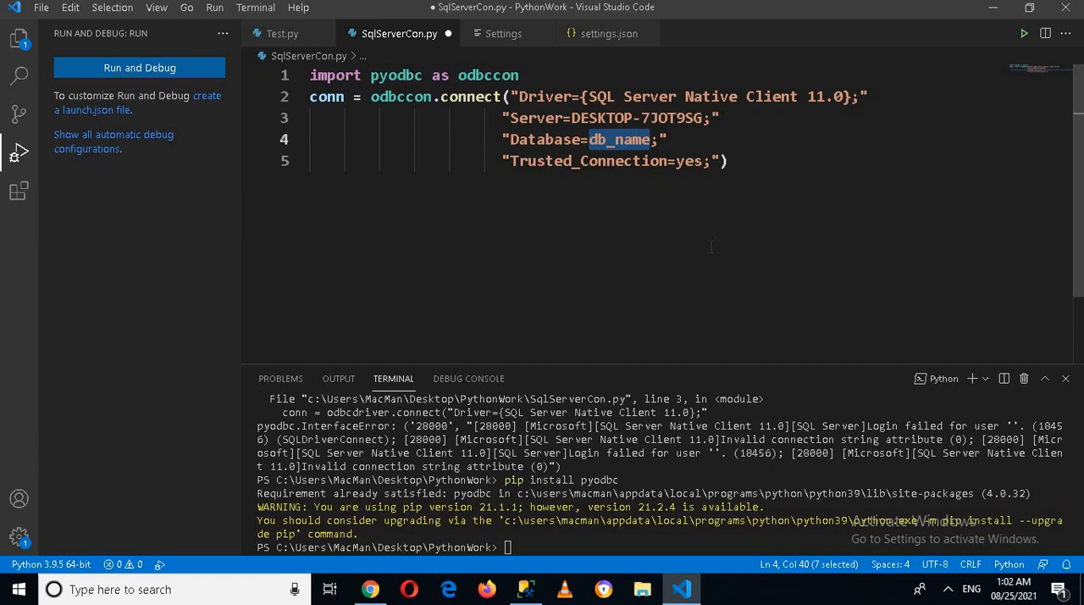
{"action": "type", "text": "SubsDirectory"}
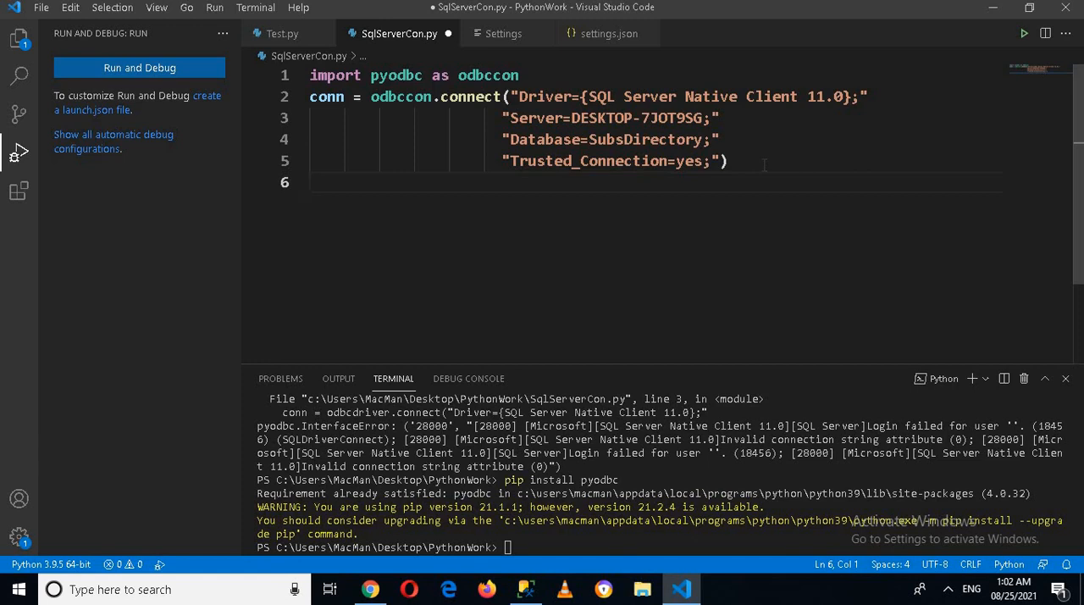
{"action": "type", "text": "cur"}
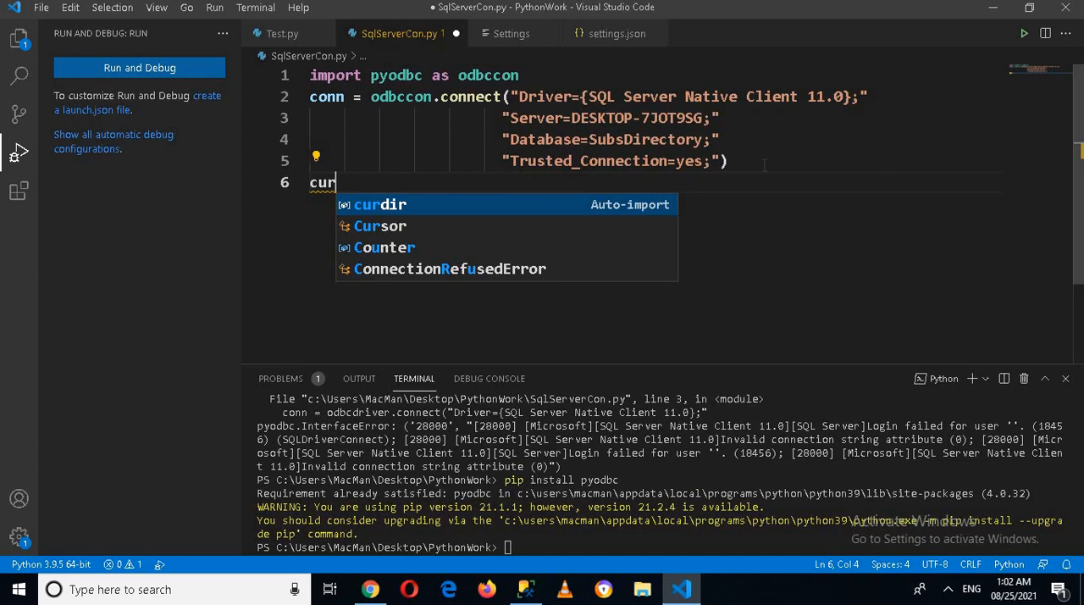
Step: Write cursor = conn.cursor() to create a cursor from the connection
{"action": "type", "text": "sor ="}
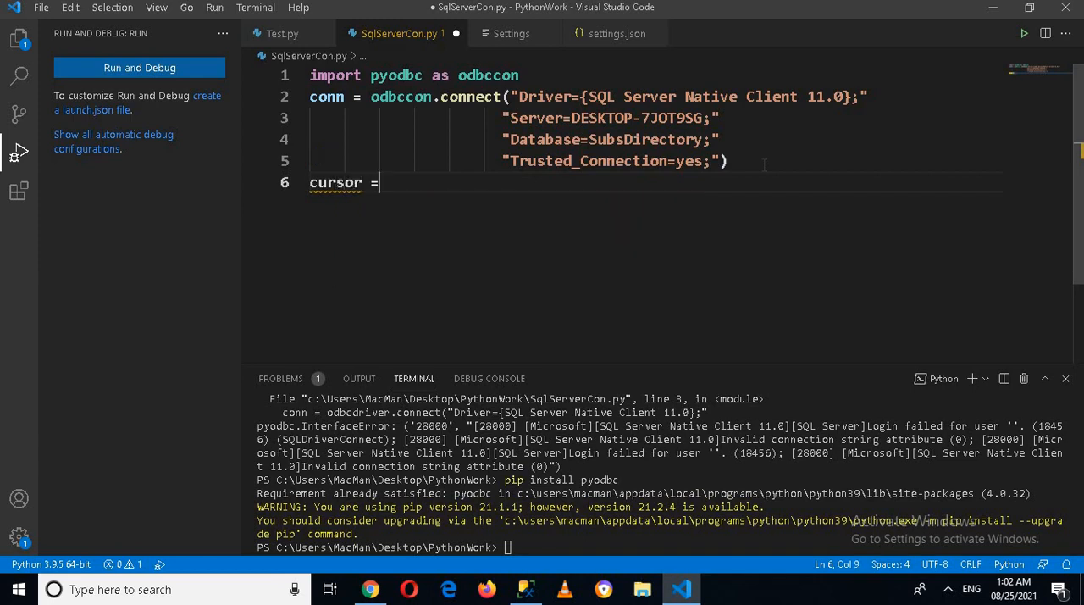
{"action": "type", "text": "conn"}
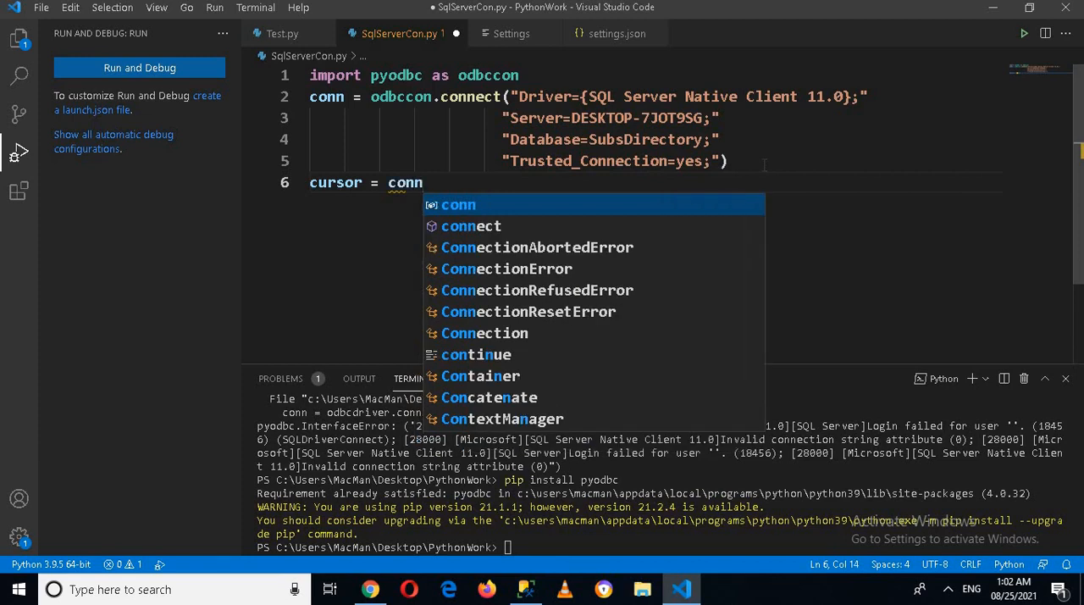
{"action": "type", "text": ".cursor("}
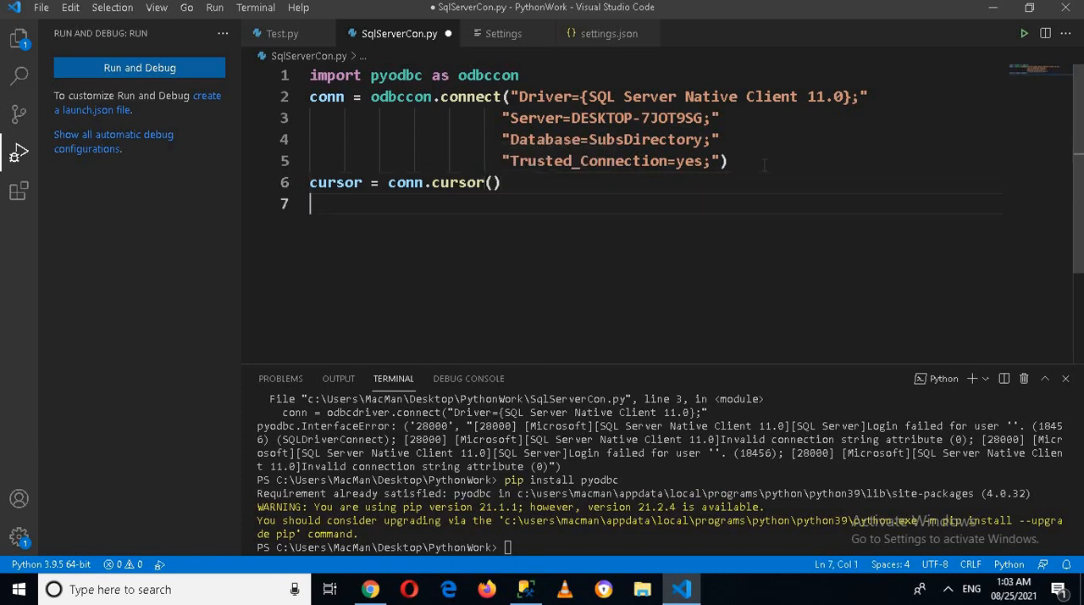
Step: Write cursor.execute("Select * from cases") to query the cases table
{"action": "type", "text": "c"}
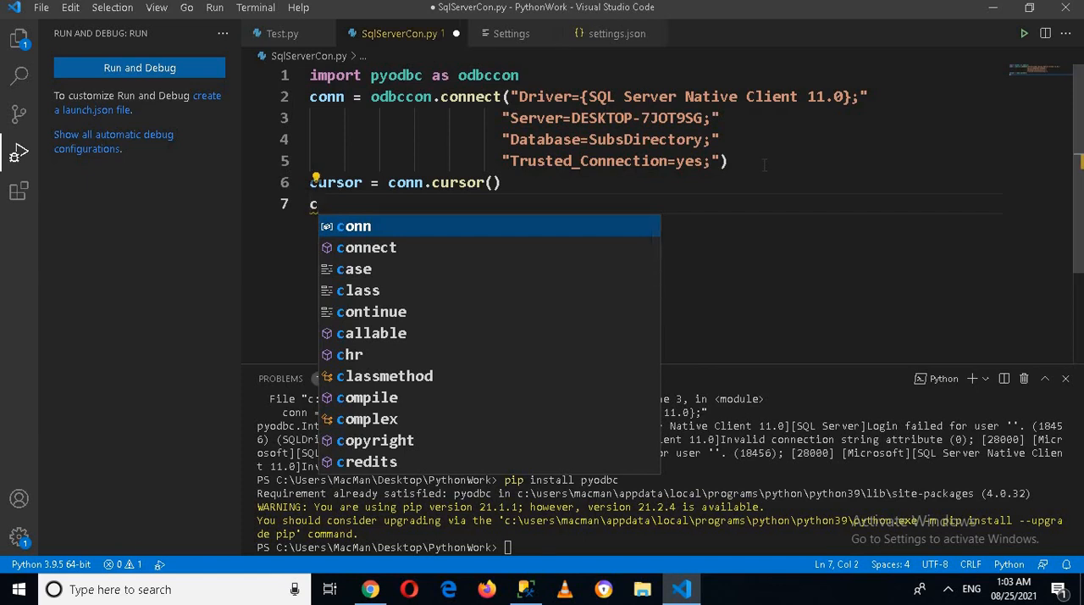
{"action": "type", "text": "ursor.execute("}
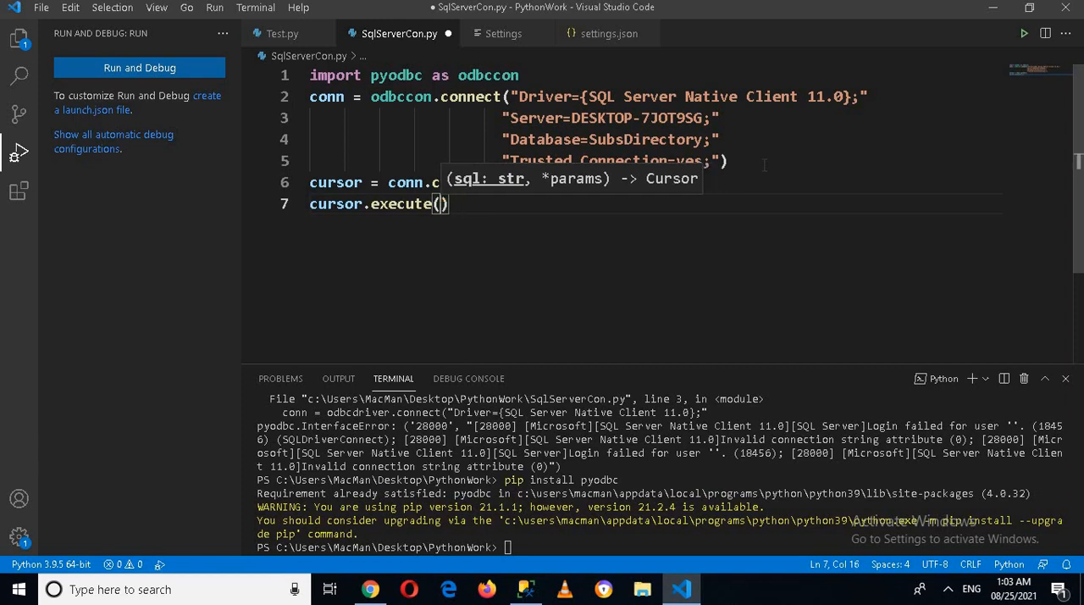
{"action": "type", "text": "\"\""}
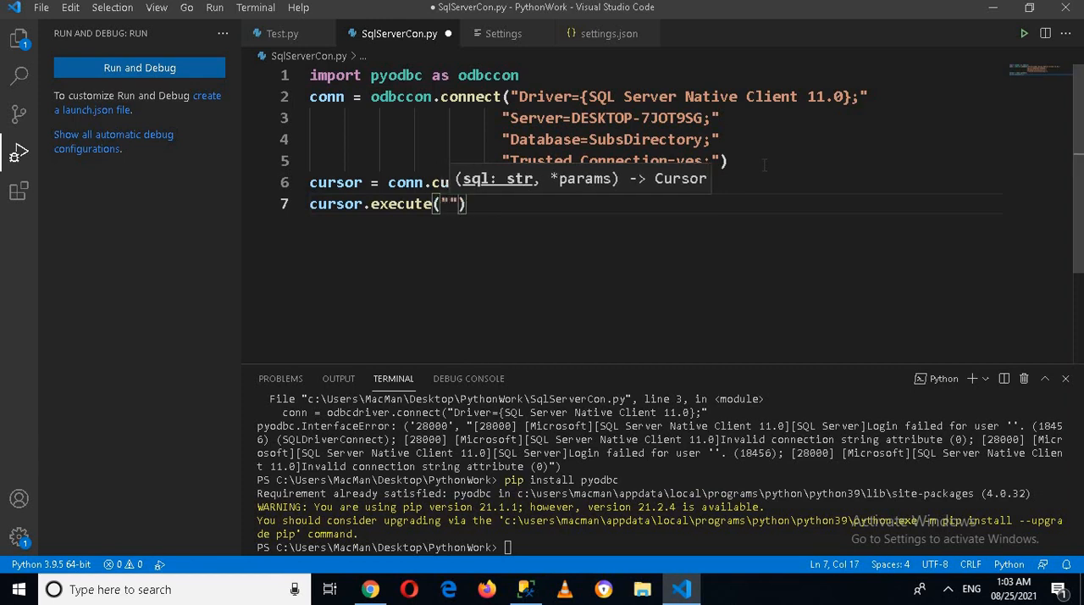
{"action": "type", "text": "S'"}
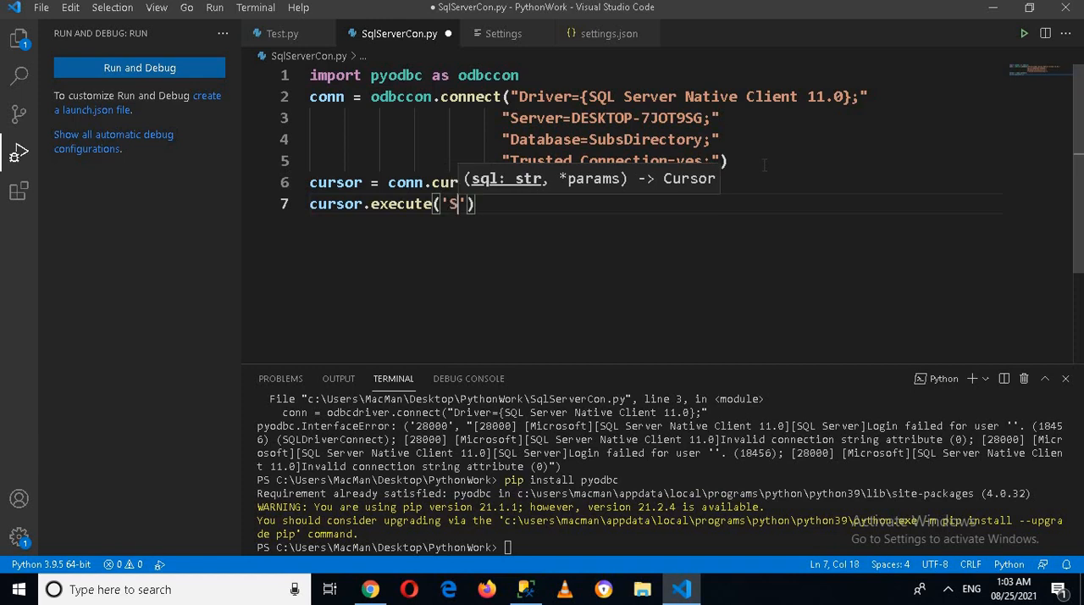
{"action": "type", "text": "elect"}
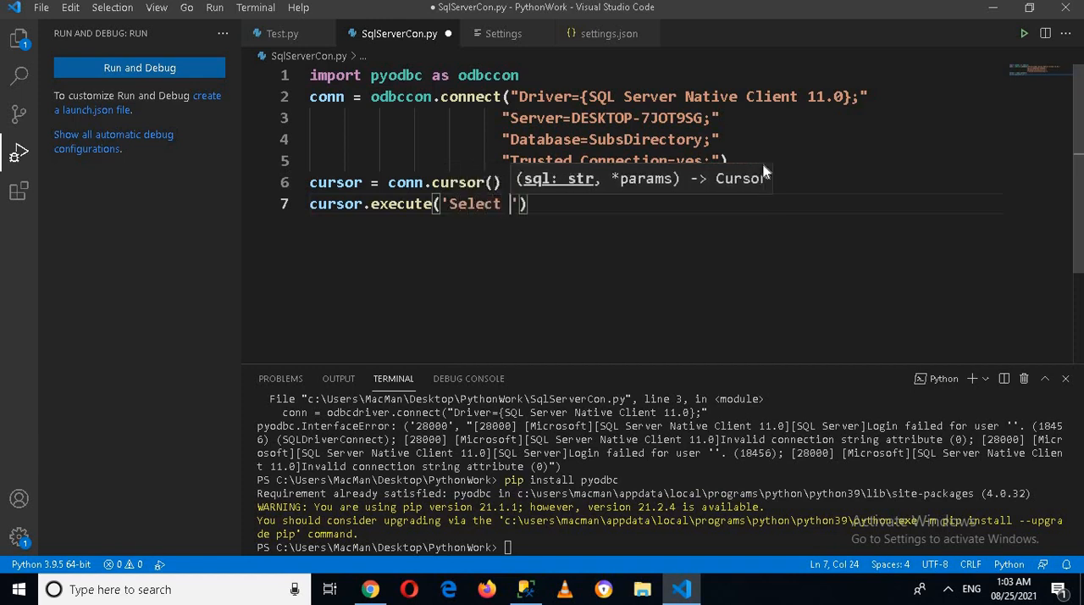
{"action": "type", "text": "* from"}
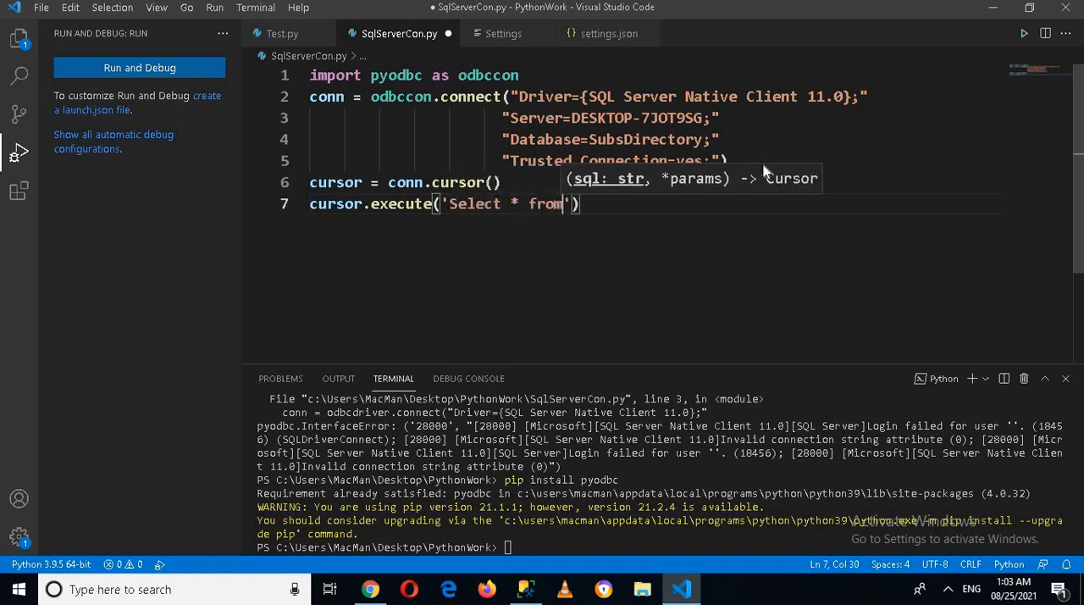
{"action": "type", "text": "cas"}
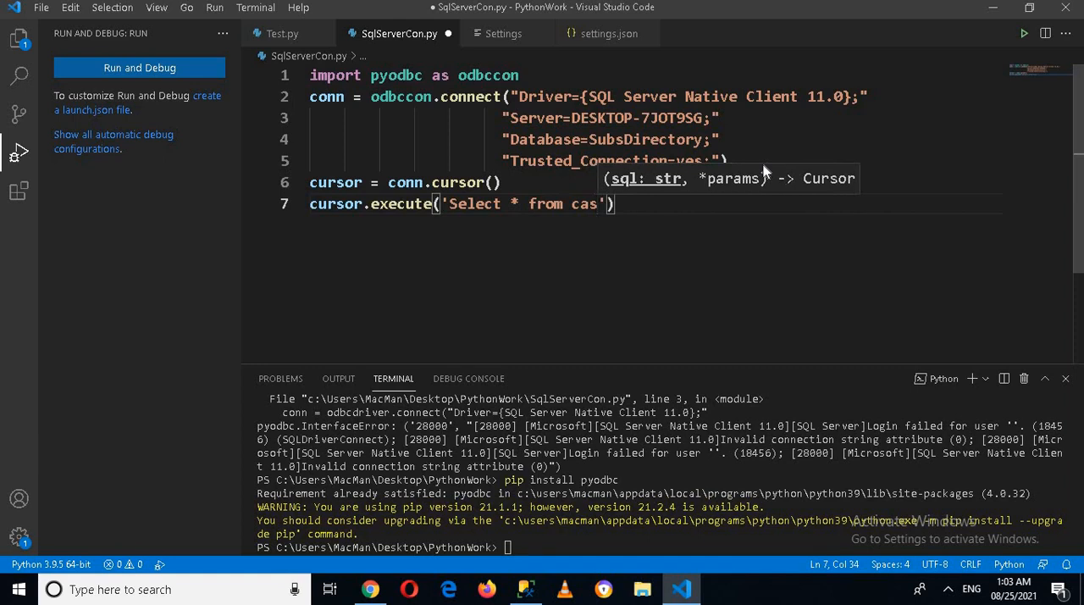
{"action": "type", "text": "es"}
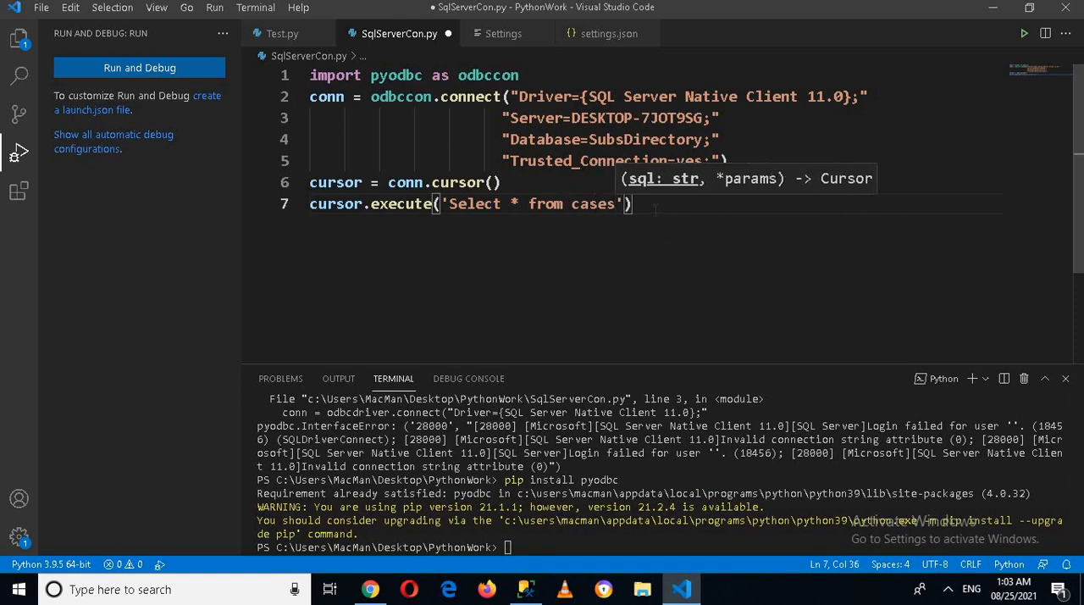
{"action": "key", "text": "enter"}
{"action": "type", "text": "for "}
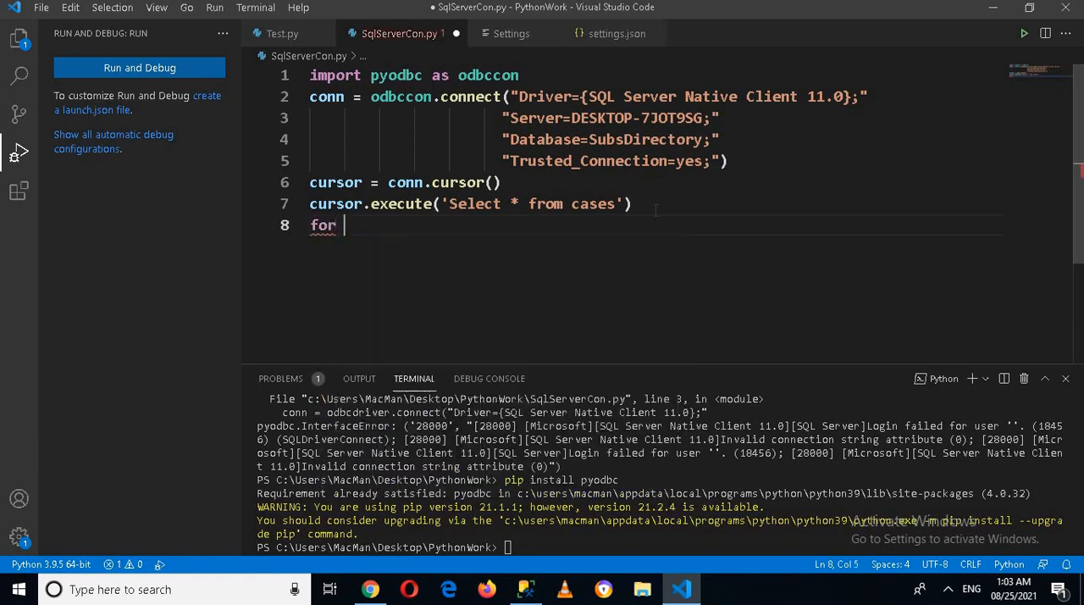
Step: Write for row in cursor: with an indented print('row = %r' % (row,))
{"action": "type", "text": "row i"}
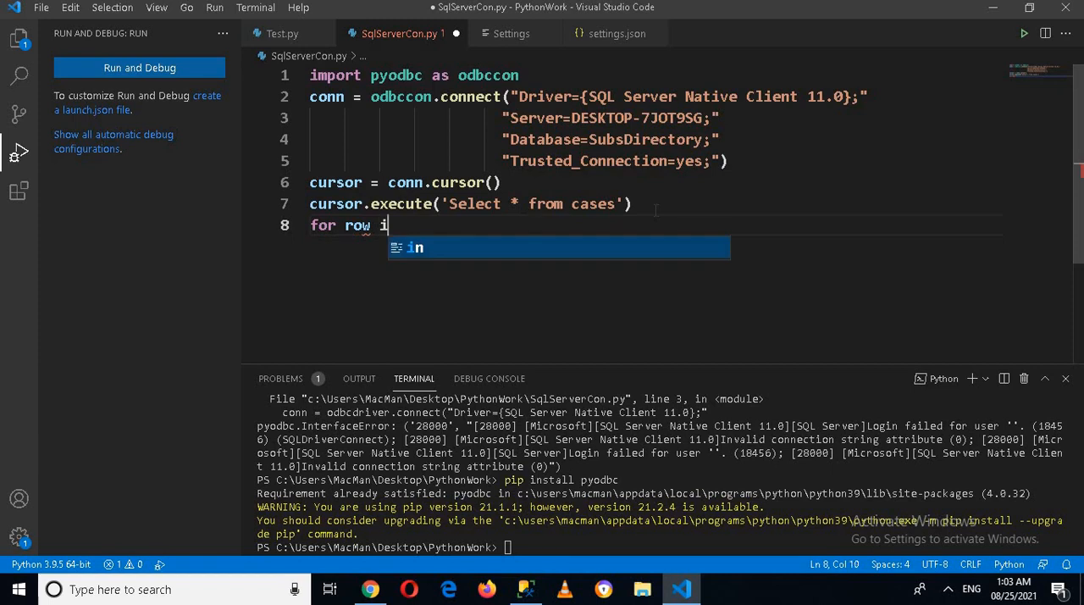
{"action": "type", "text": "n cursor:"}
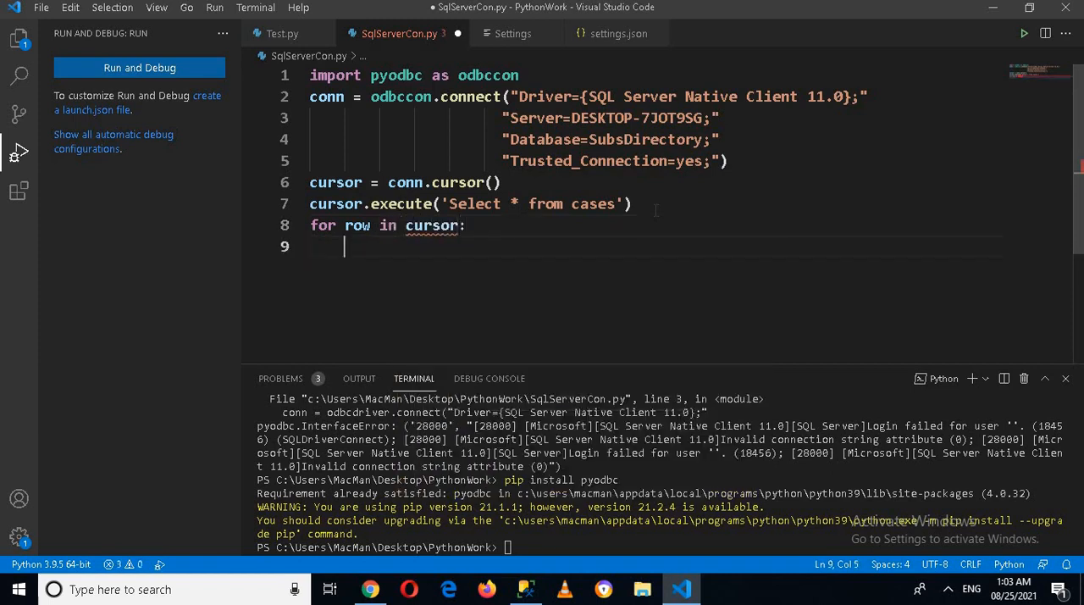
{"action": "type", "text": "print('"}
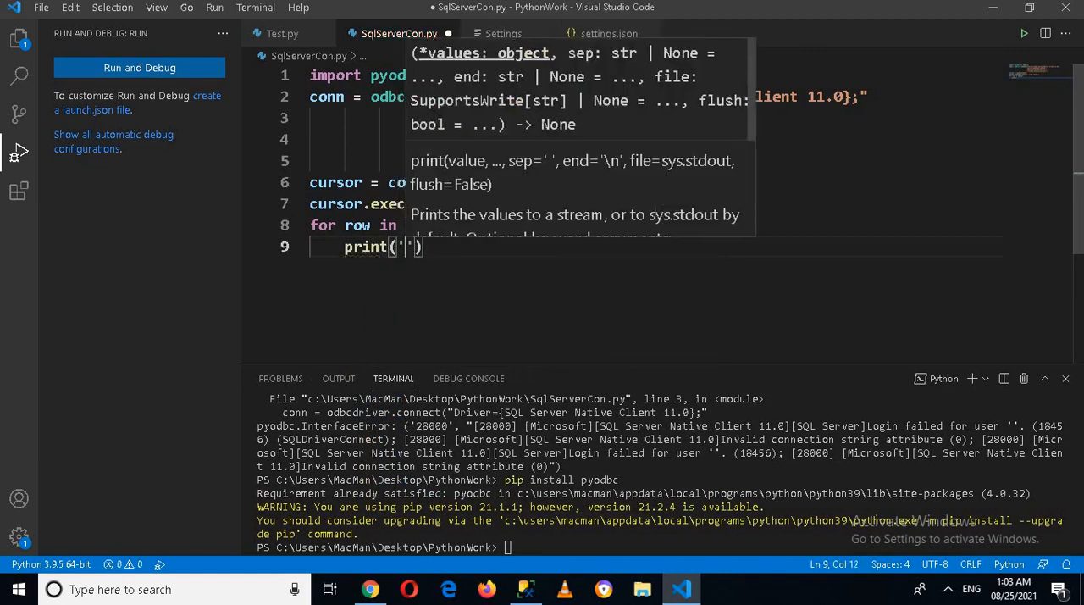
{"action": "type", "text": "row"}
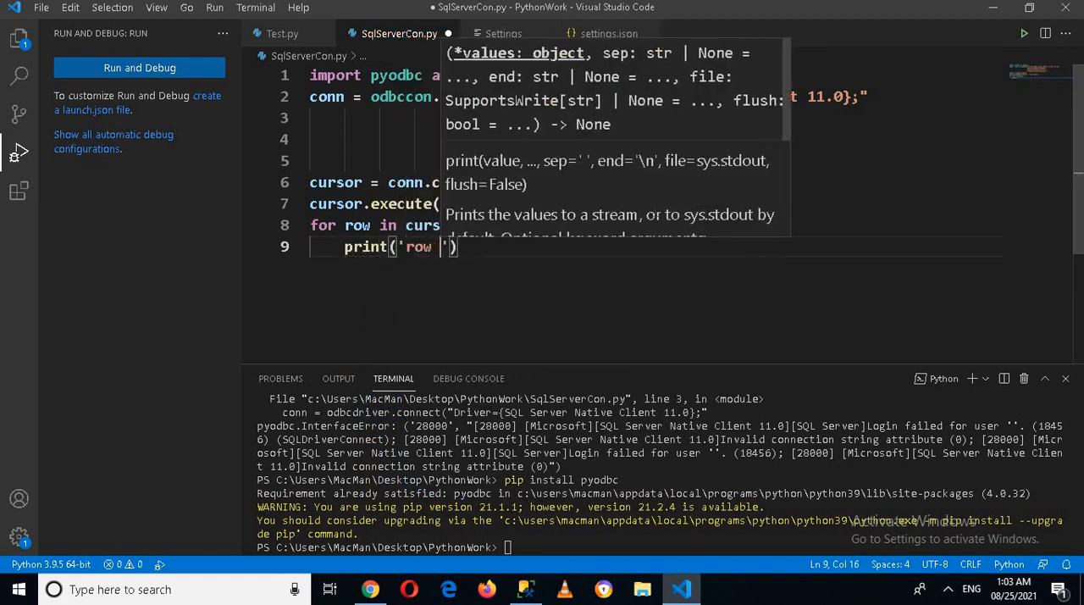
{"action": "type", "text": "="}
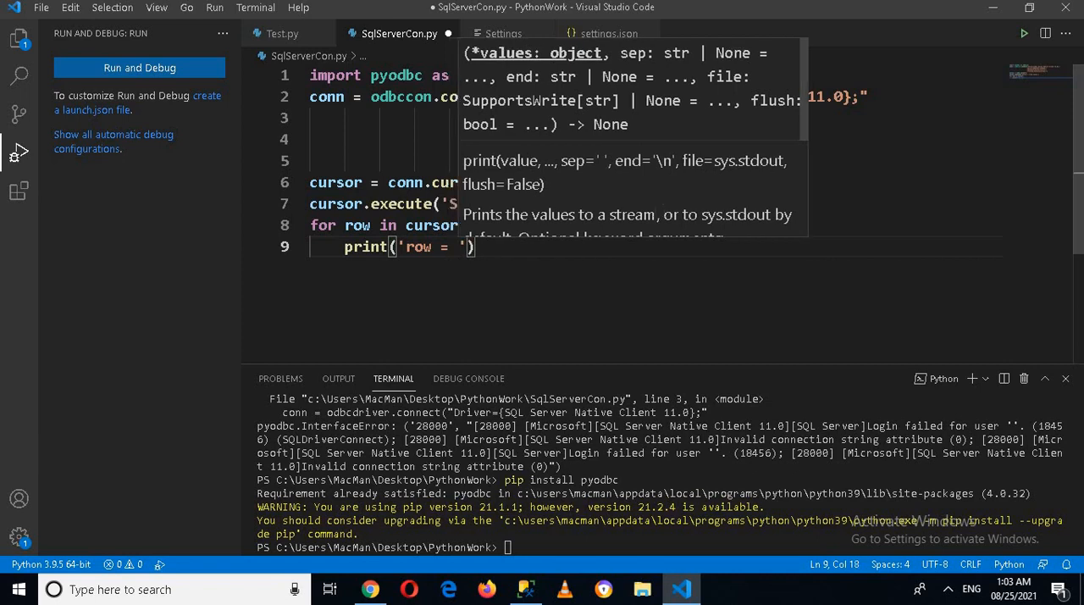
{"action": "type", "text": "%"}
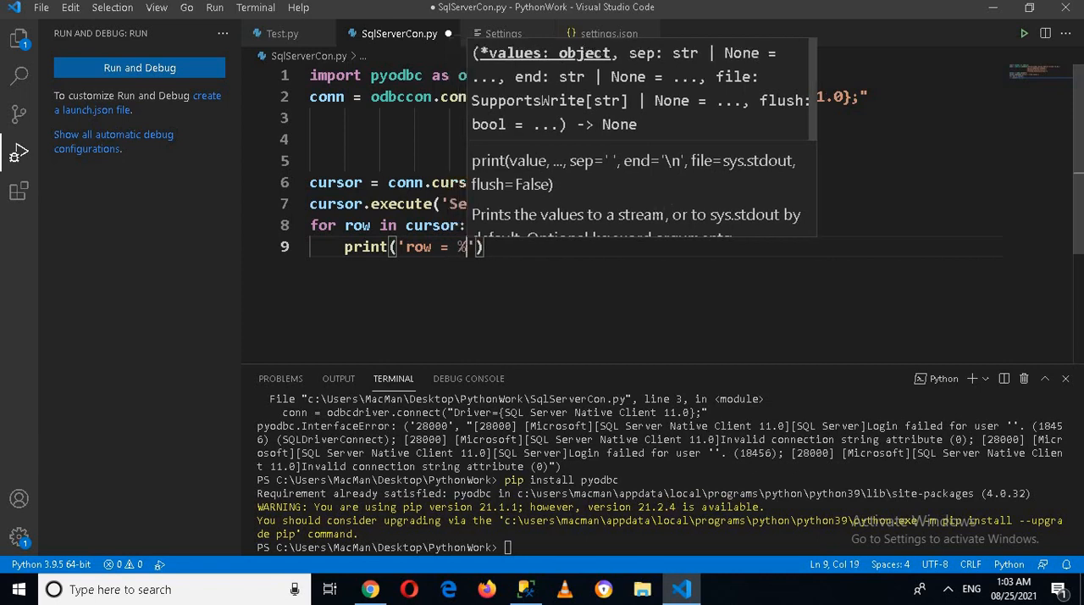
{"action": "type", "text": "r"}
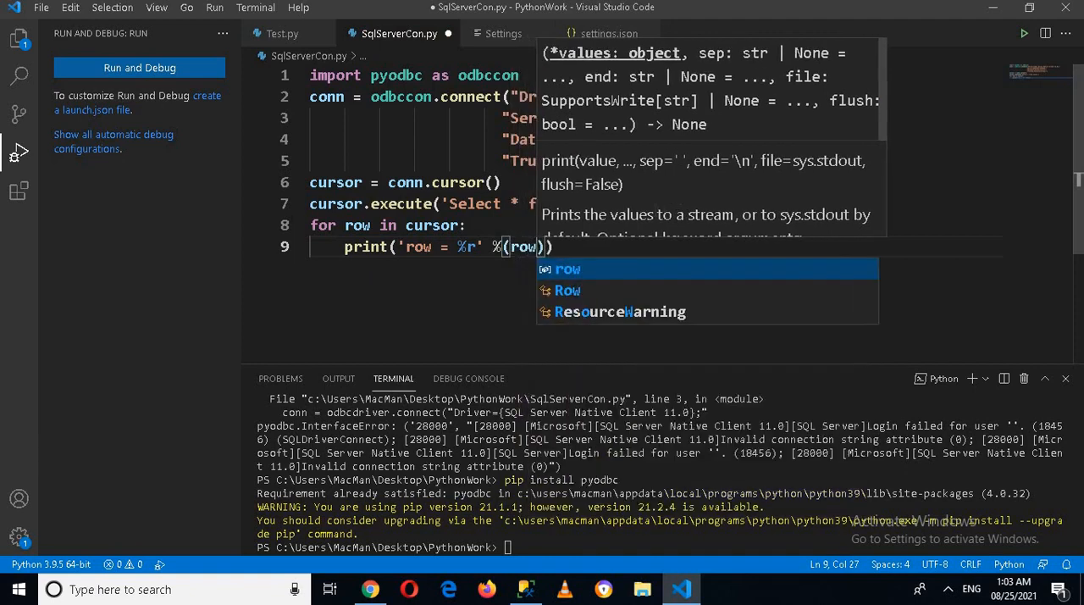
{"action": "type", "text": ","}
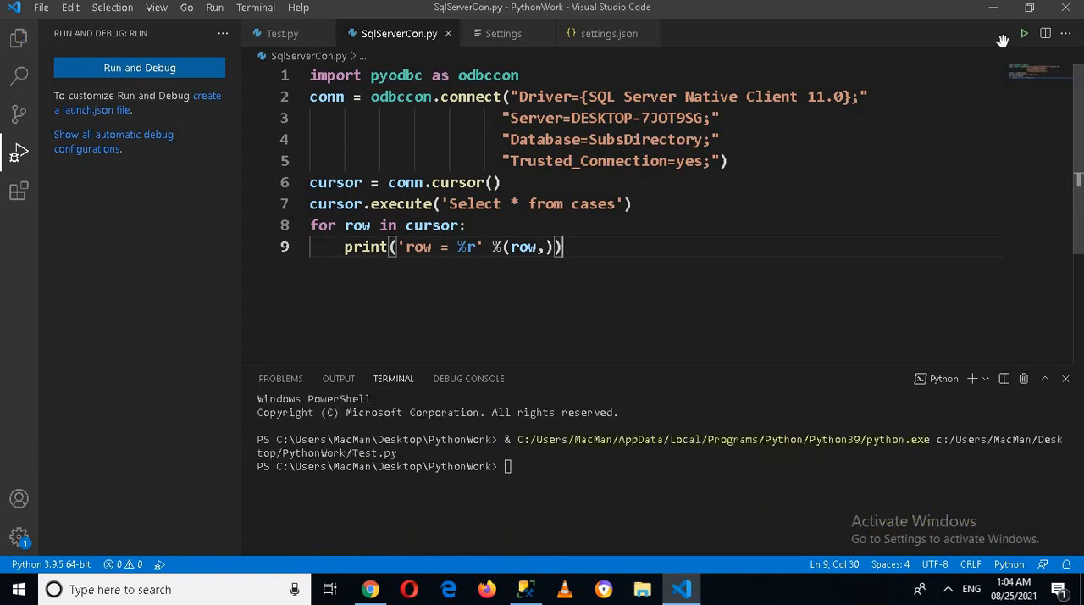
Step: Run the script and scroll through the printed 'row = (...)' case records in the terminal
{"action": "left_click", "coordinate": [1022, 34]}
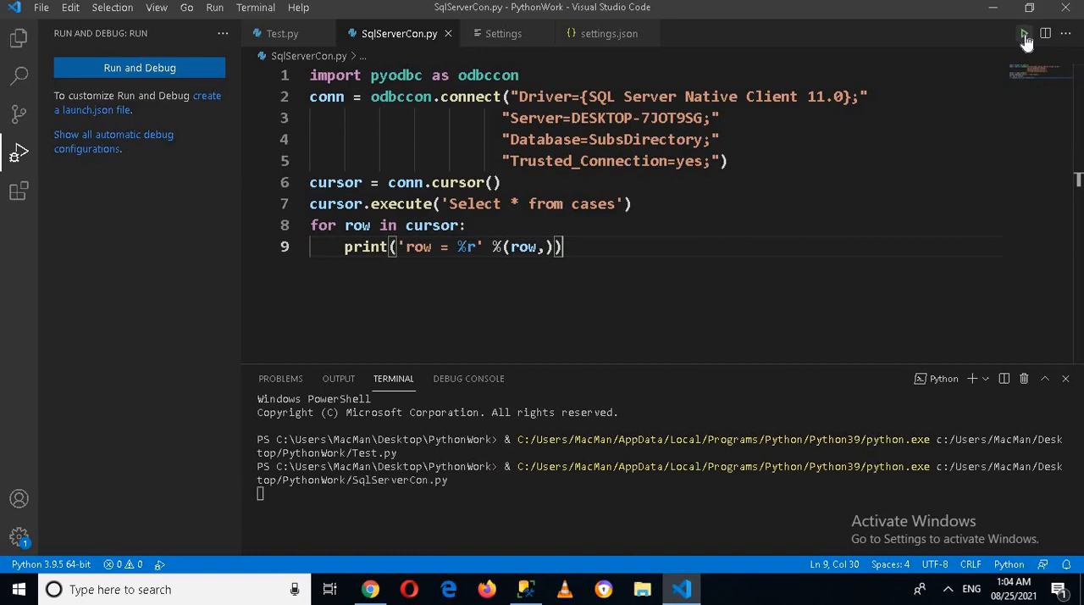
{"action": "left_click", "coordinate": [1023, 34]}
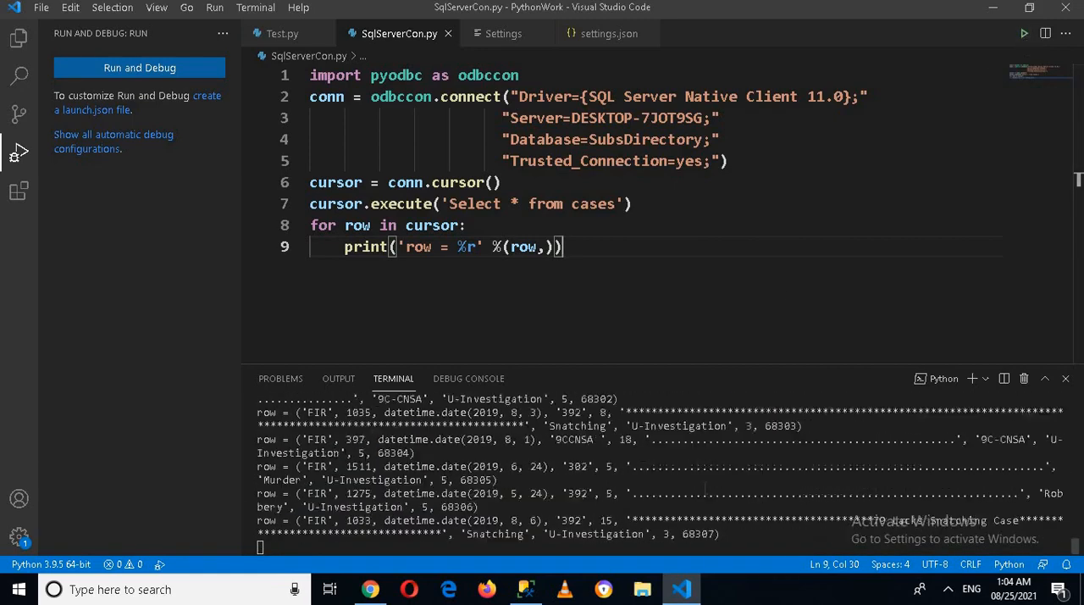
{"action": "scroll", "scroll_direction": "down", "scroll_amount": 3}
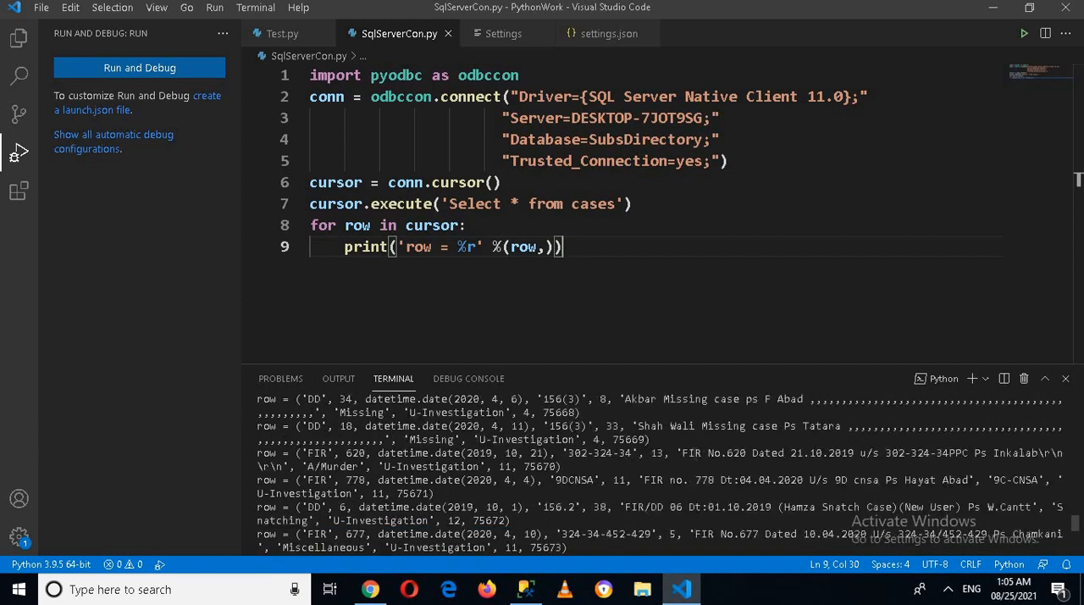
{"action": "scroll", "scroll_direction": "down", "scroll_amount": 3}
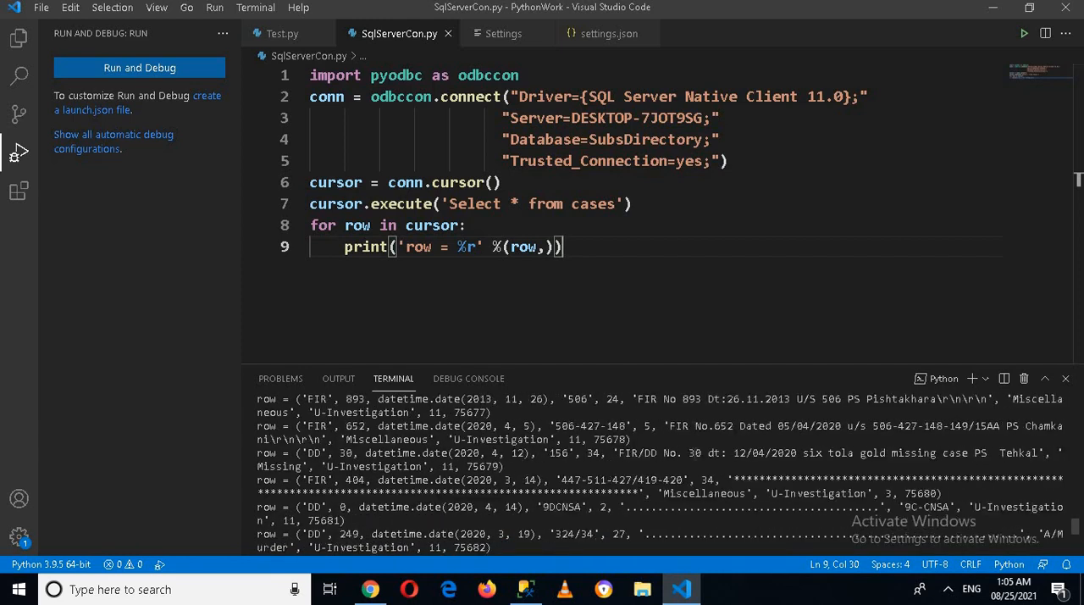